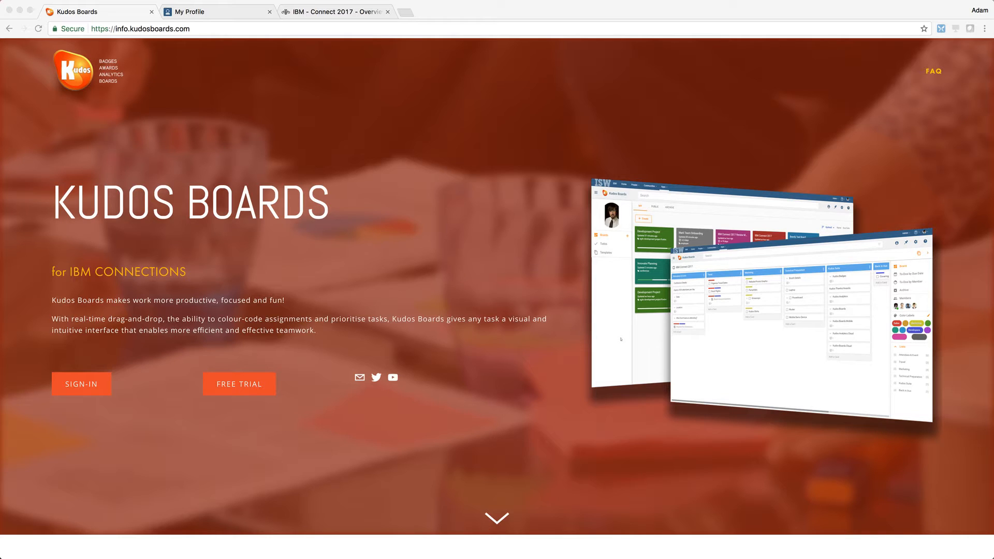
pyautogui.moveTo(252, 80)
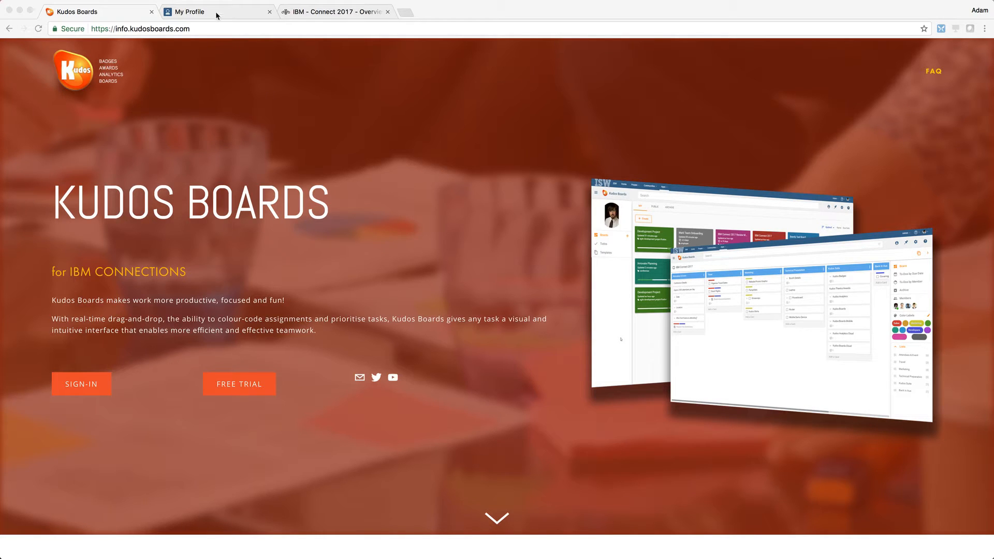
# Launch Kudos Boards from the More apps menu on the My Profile page
pyautogui.click(218, 11)
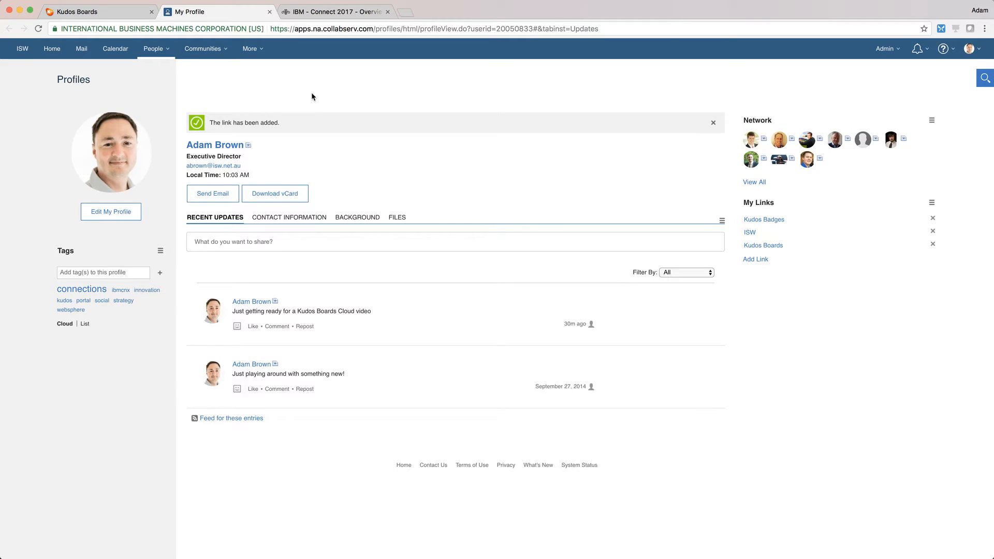
pyautogui.moveTo(305, 96)
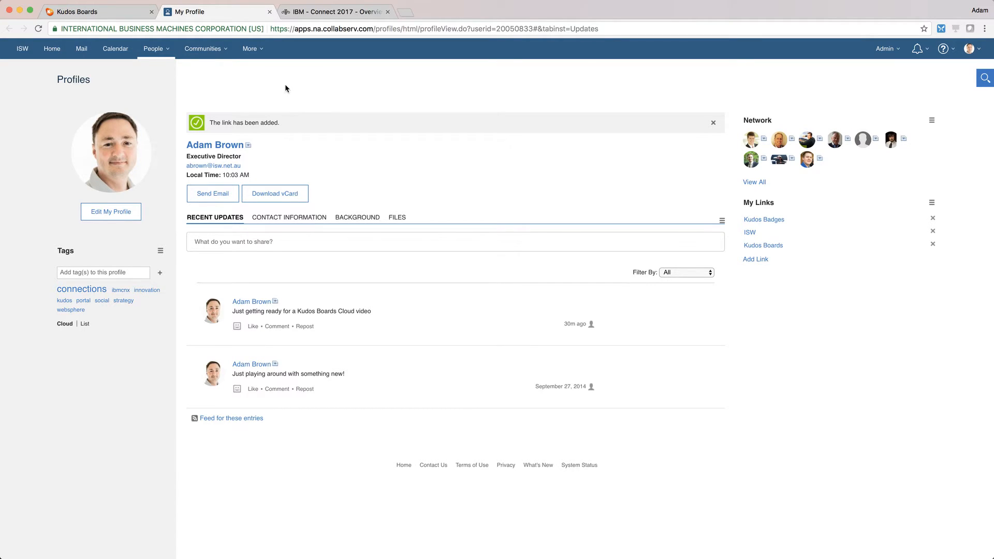
pyautogui.click(249, 49)
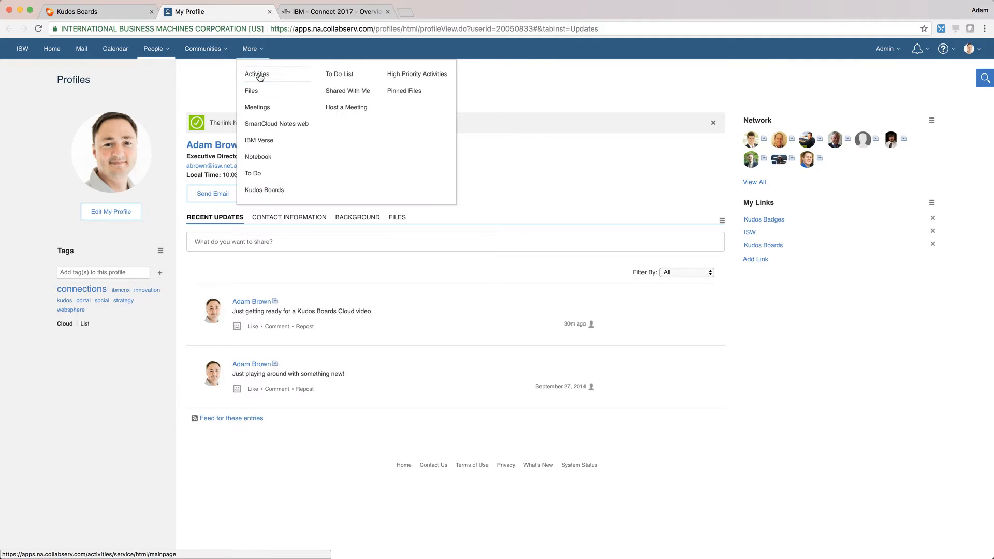
pyautogui.click(263, 190)
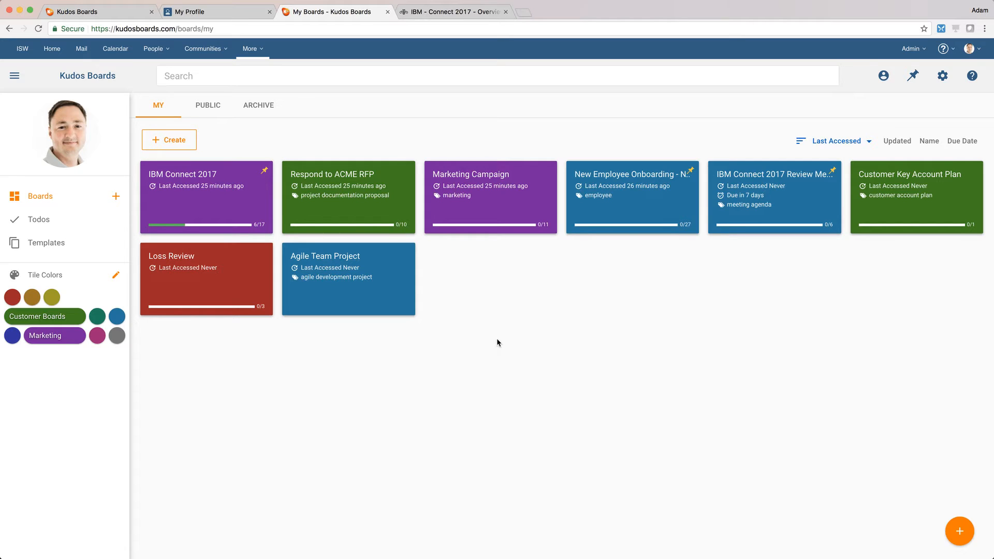
pyautogui.moveTo(498, 307)
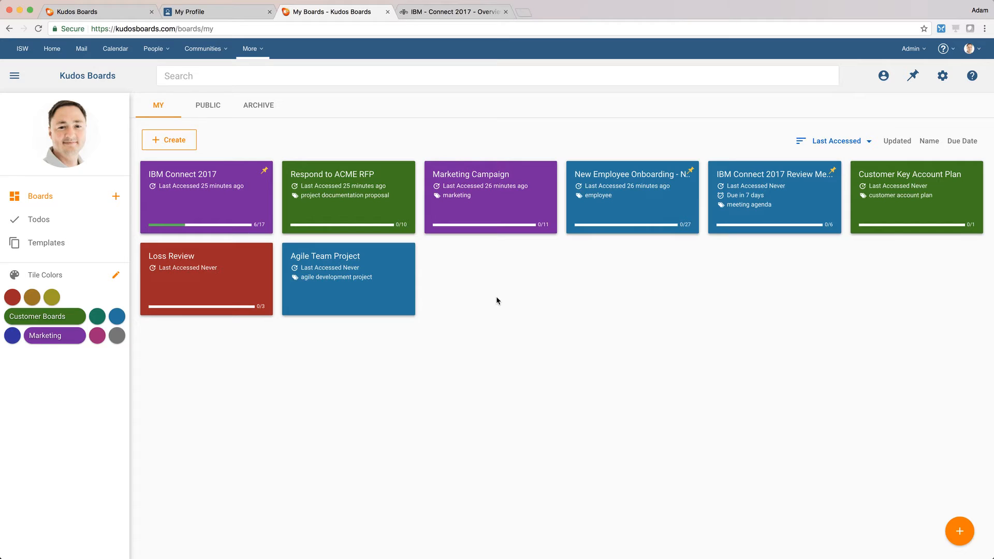
pyautogui.moveTo(248, 202)
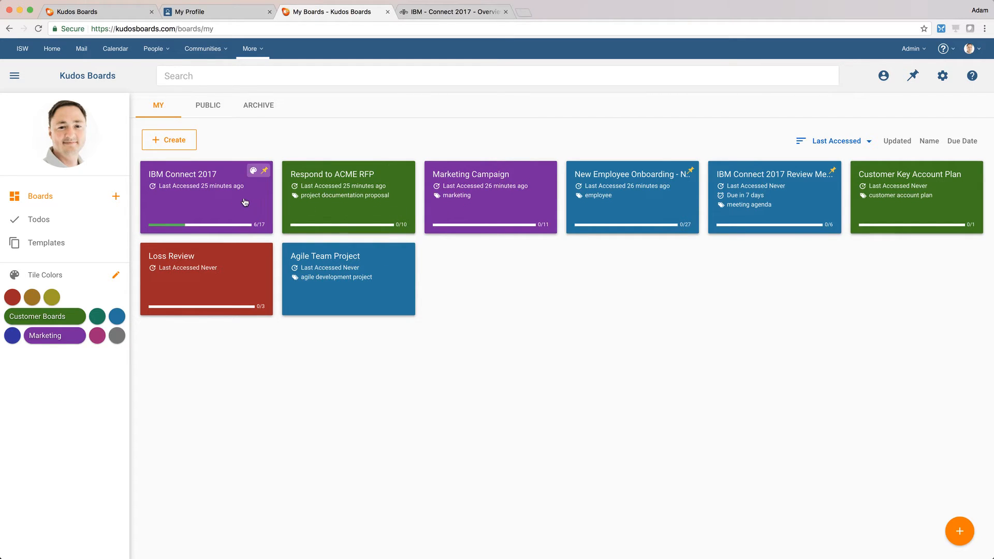
pyautogui.moveTo(173, 232)
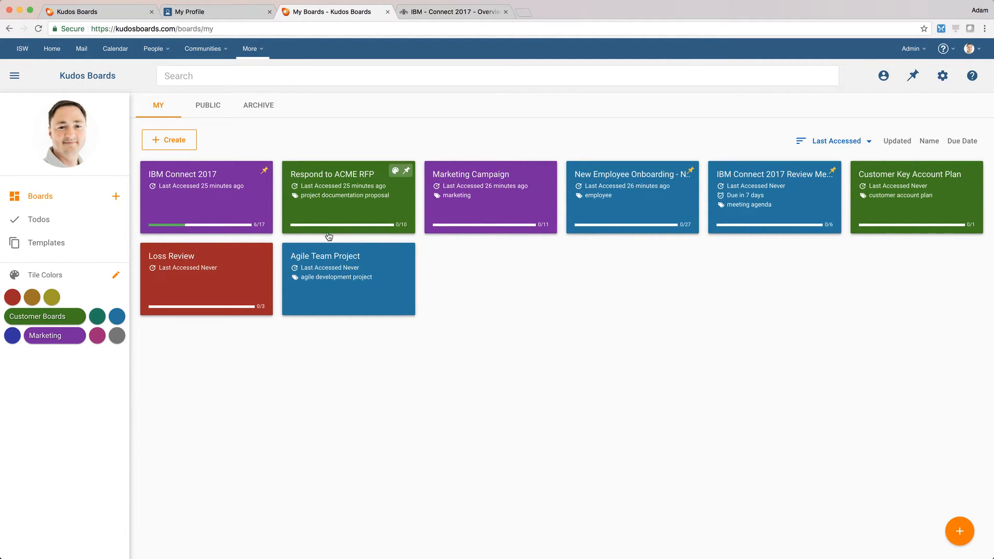
pyautogui.moveTo(680, 313)
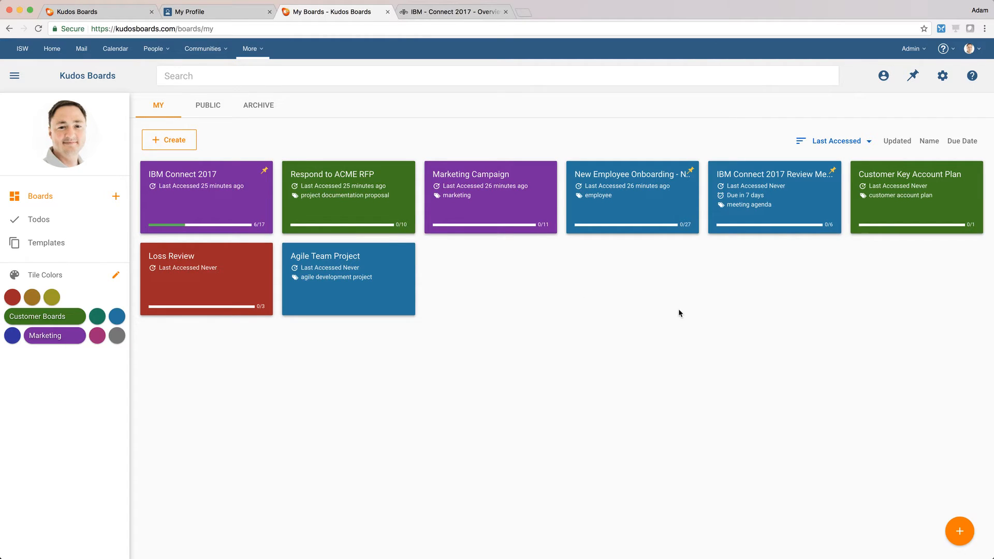
pyautogui.moveTo(444, 258)
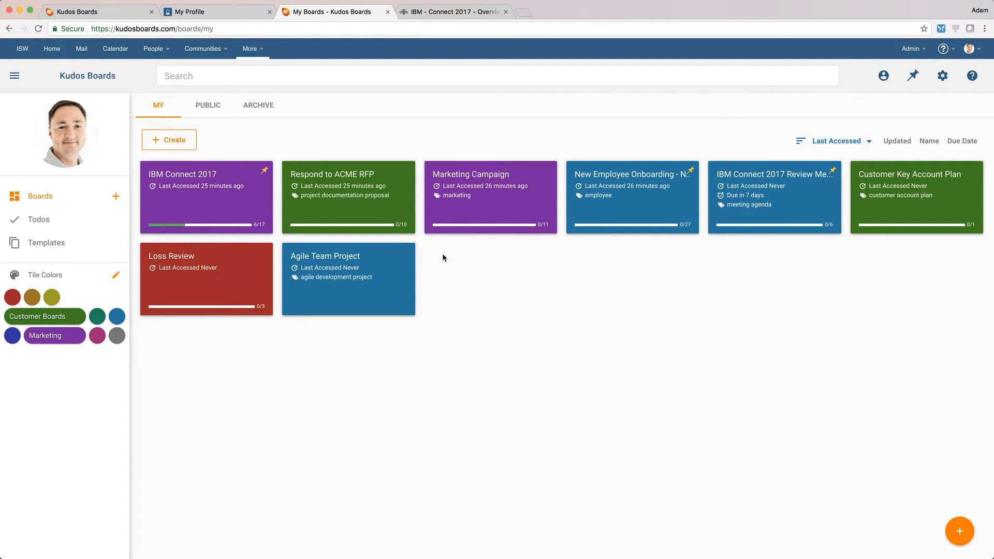
pyautogui.moveTo(767, 132)
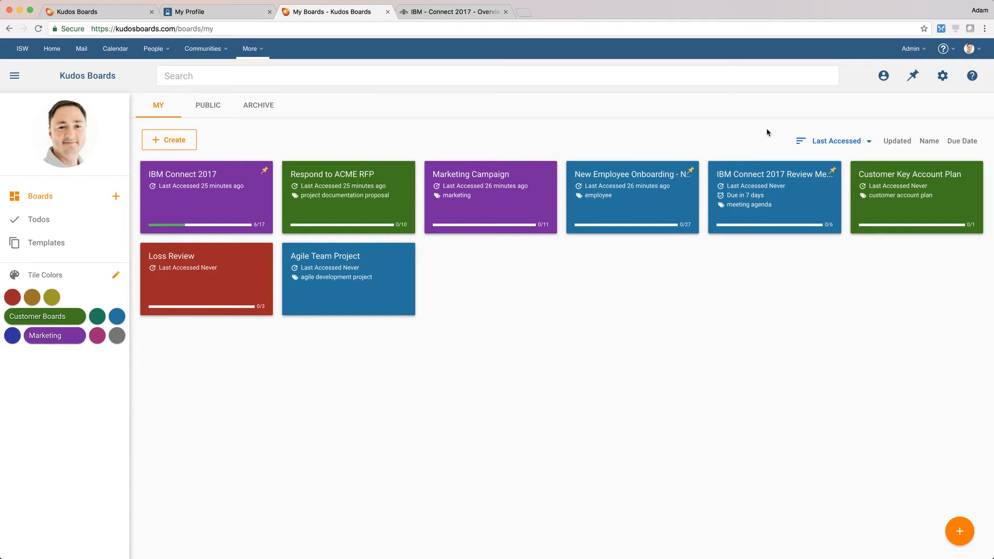
# Show and hide the pinned boards, then open the IBM Connect 2017 board
pyautogui.click(911, 76)
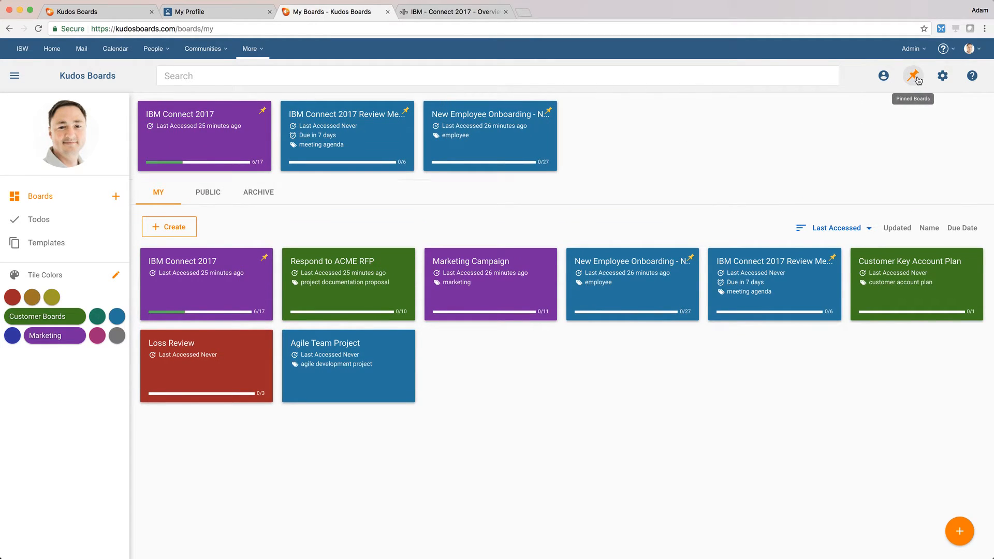
pyautogui.click(913, 75)
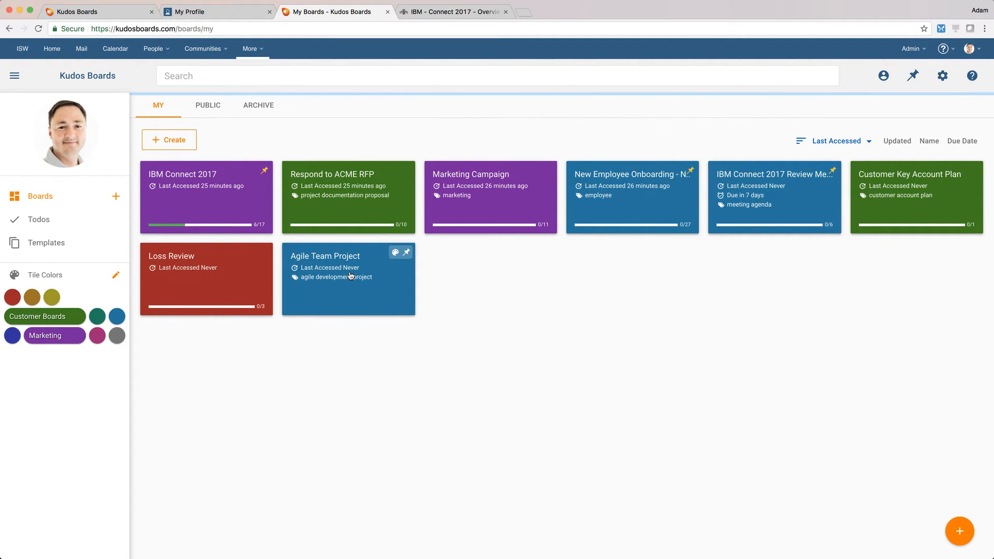
pyautogui.click(181, 175)
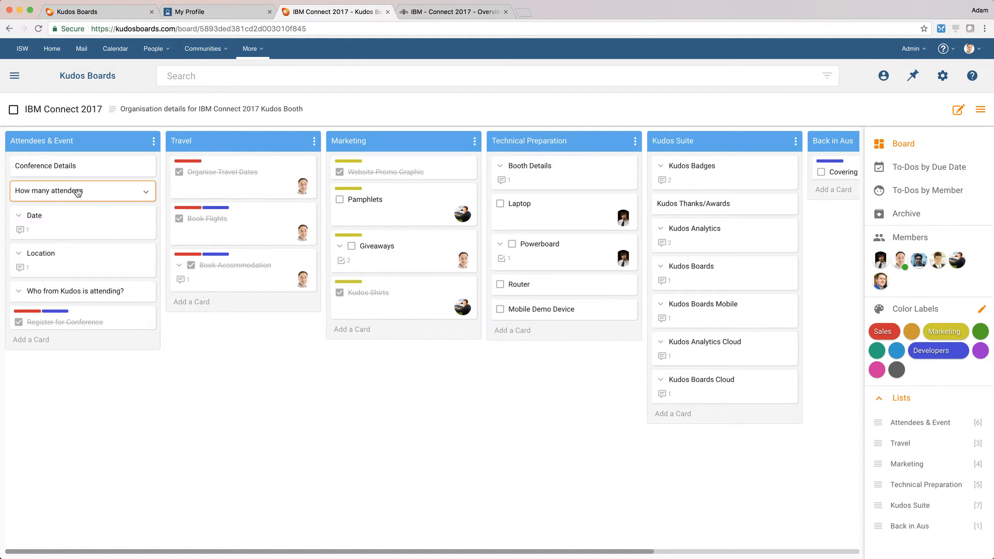
pyautogui.moveTo(97, 191)
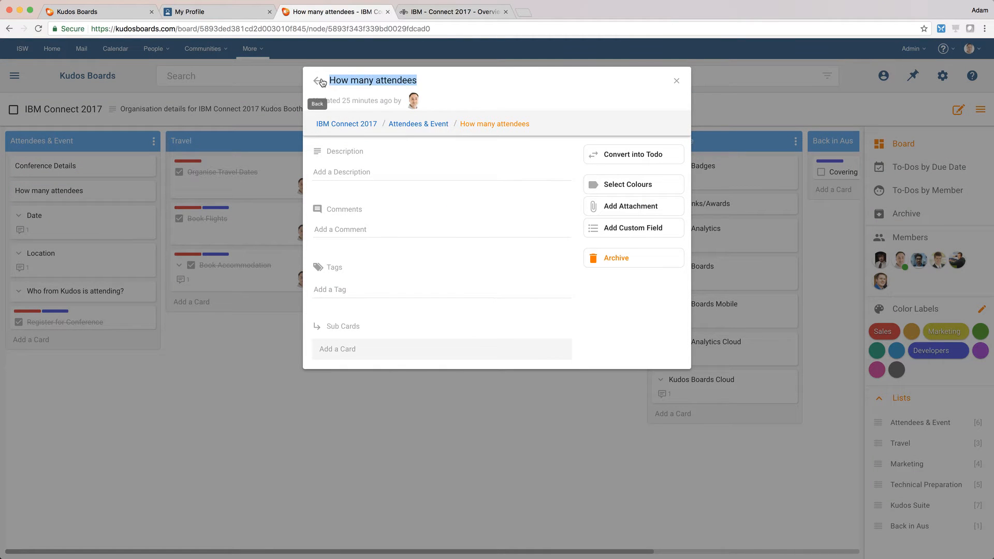
# Retitle the attendees card to '2000 Attendees', save, and open the Date card
pyautogui.write('2000')
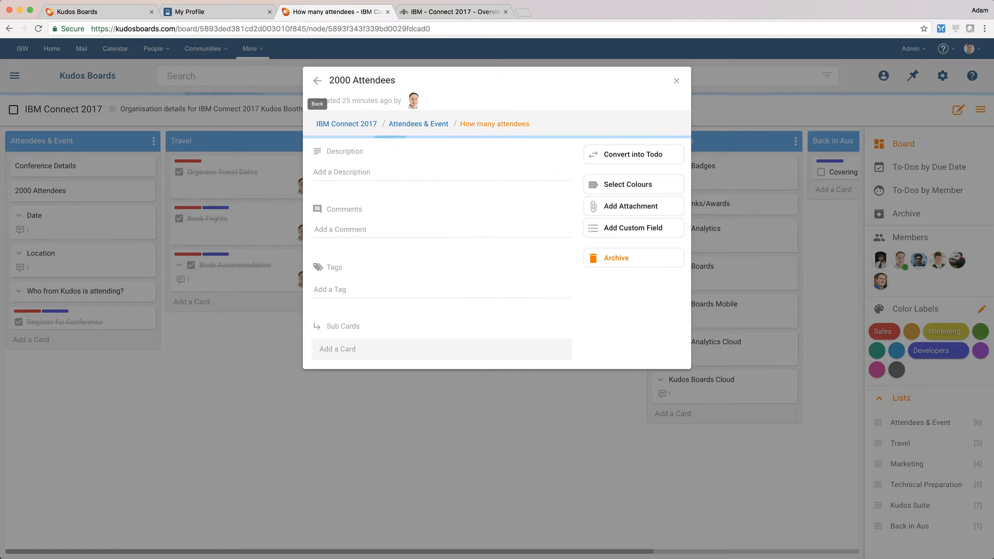
pyautogui.click(676, 81)
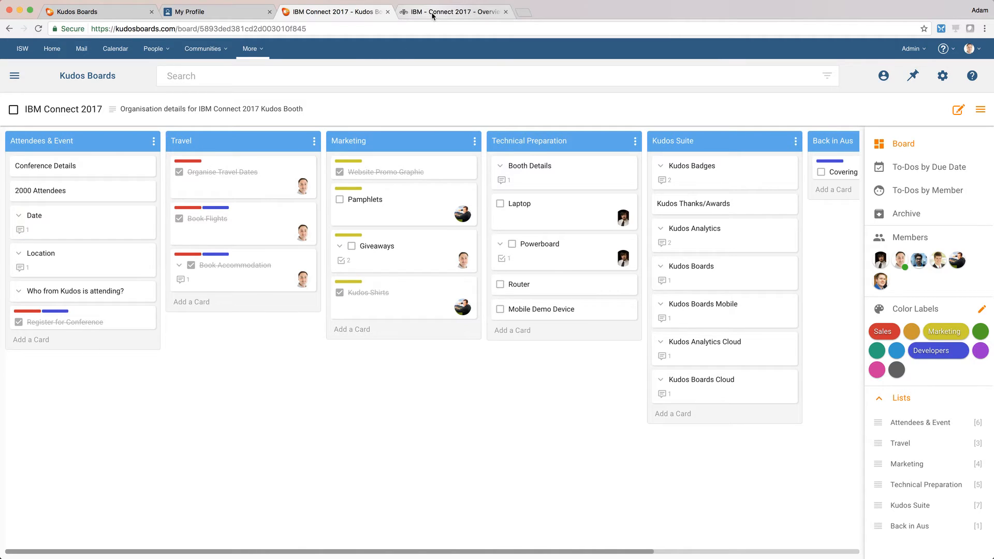
pyautogui.click(452, 12)
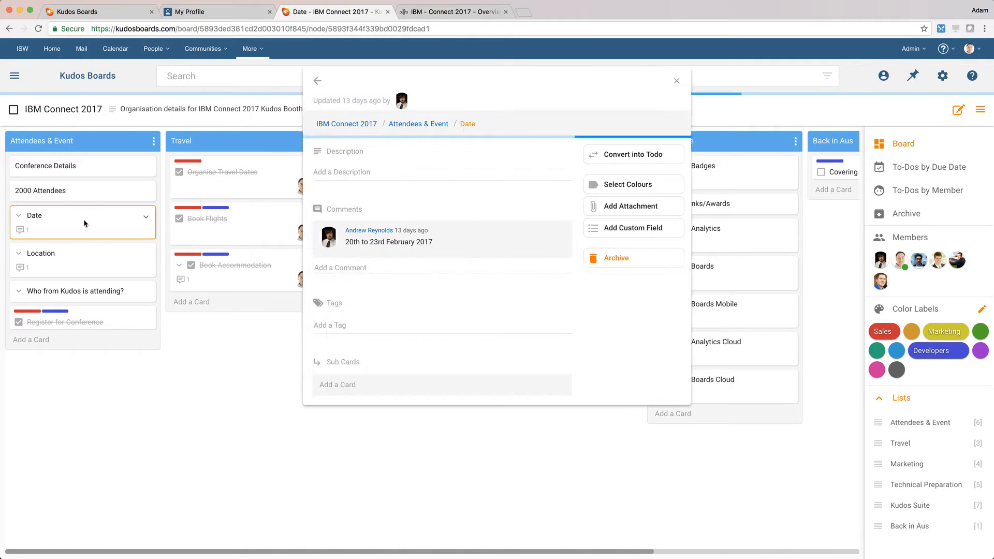
# Retitle the Date card to 'Date - 20-23 Feb 2017'
pyautogui.click(339, 81)
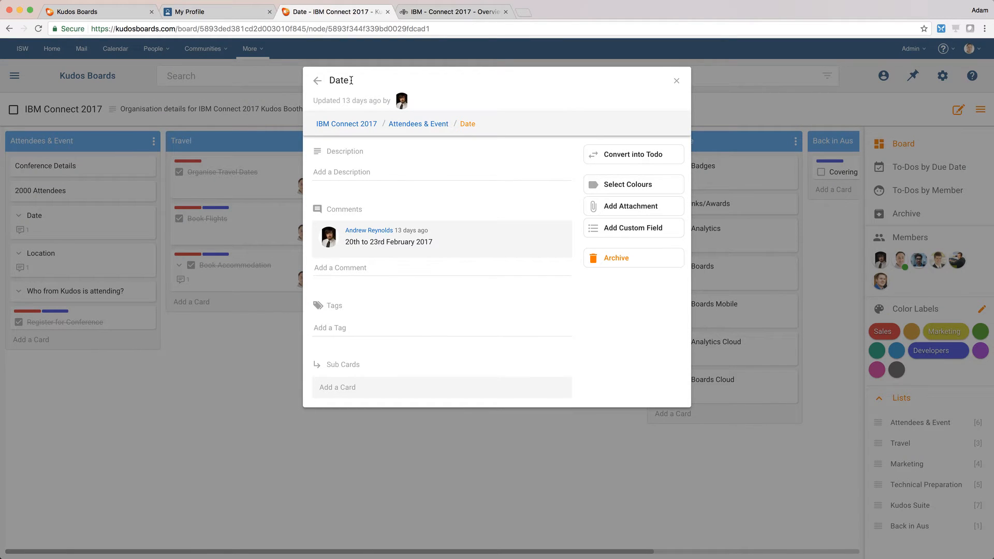
pyautogui.write('- 20-')
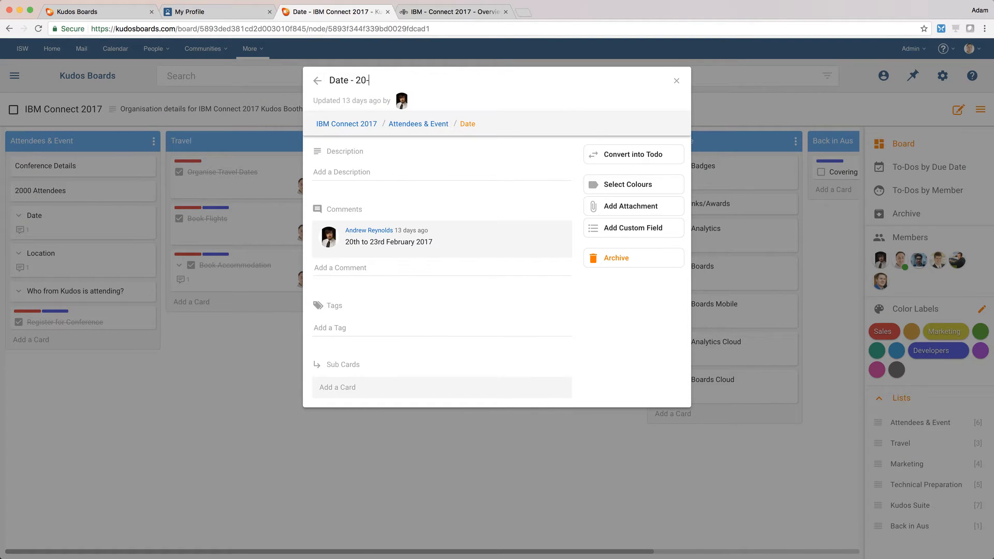
pyautogui.write('23 F')
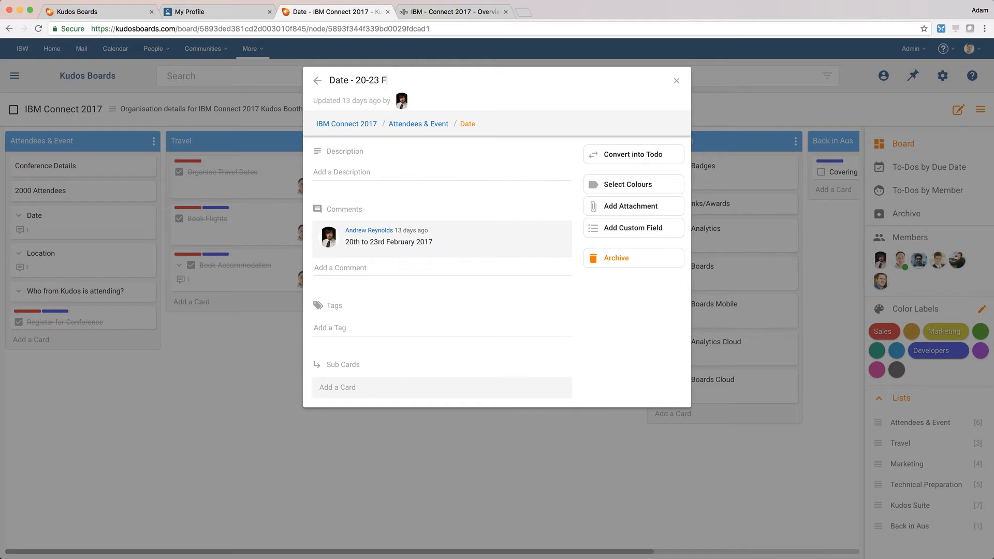
pyautogui.write('eb 2017')
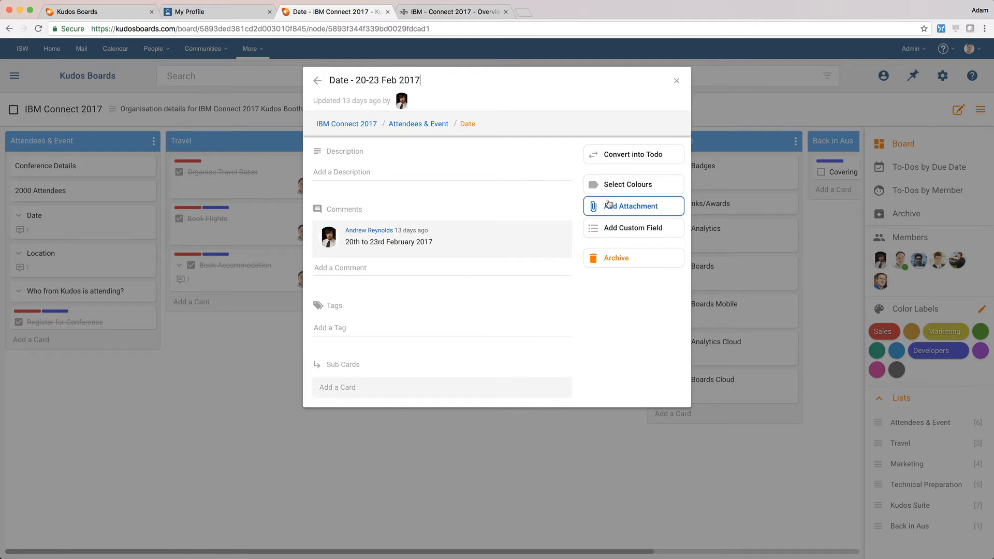
pyautogui.click(675, 80)
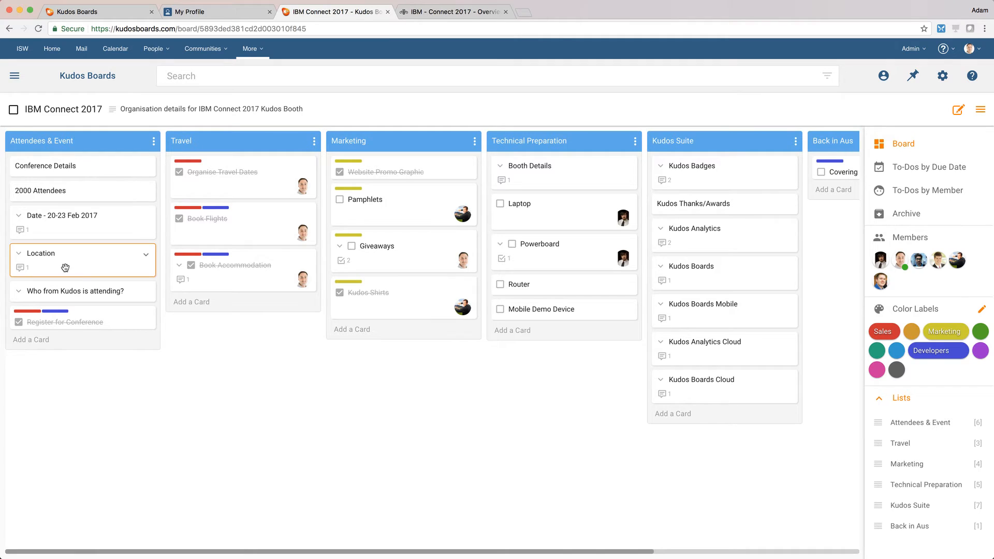
# Retitle the Location card to 'Location - San Francisco' and open the attendees card
pyautogui.click(42, 253)
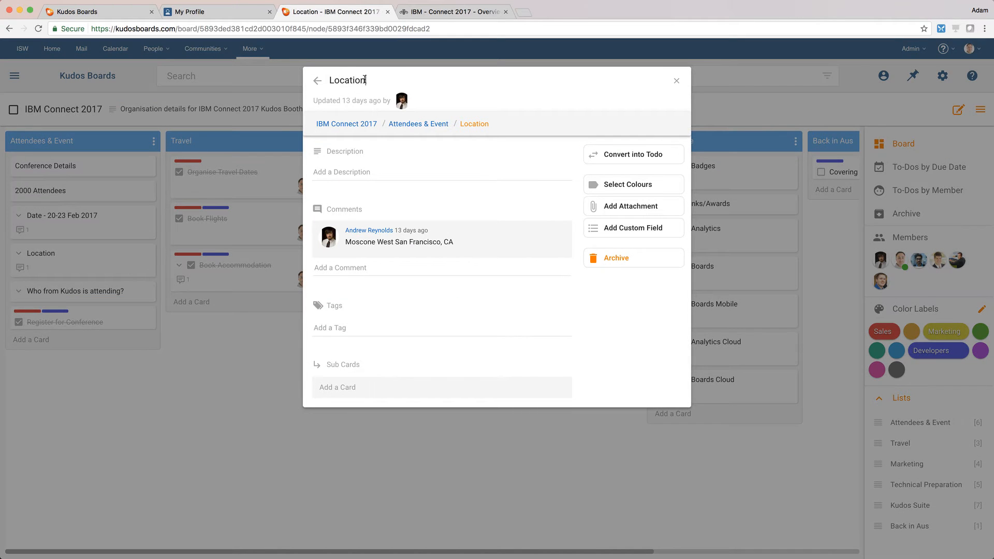
pyautogui.write('- San Francis')
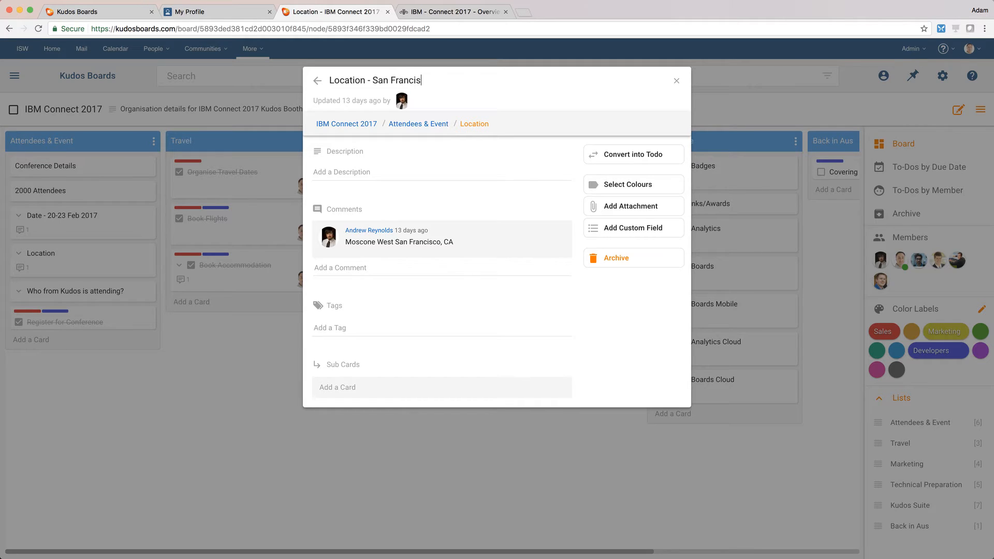
pyautogui.click(675, 81)
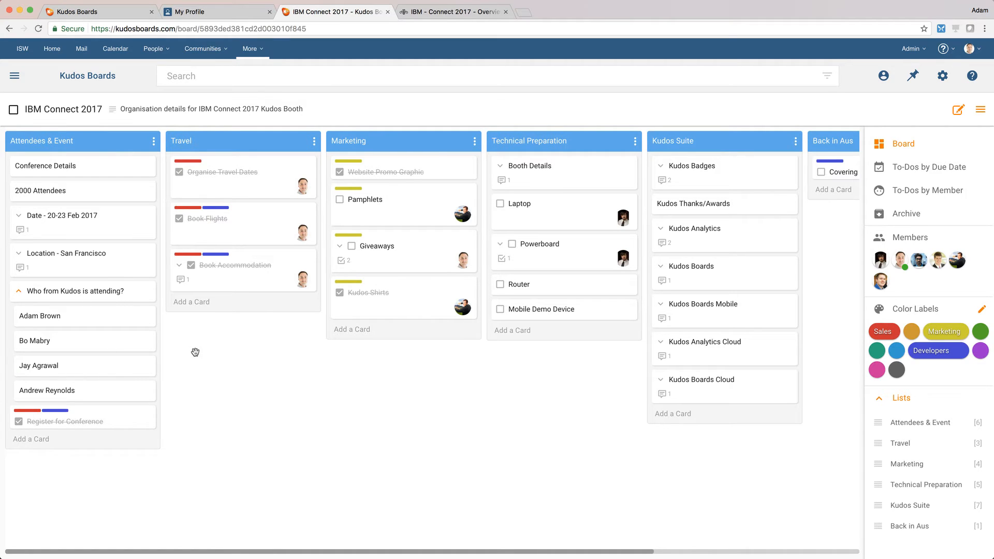
pyautogui.click(74, 290)
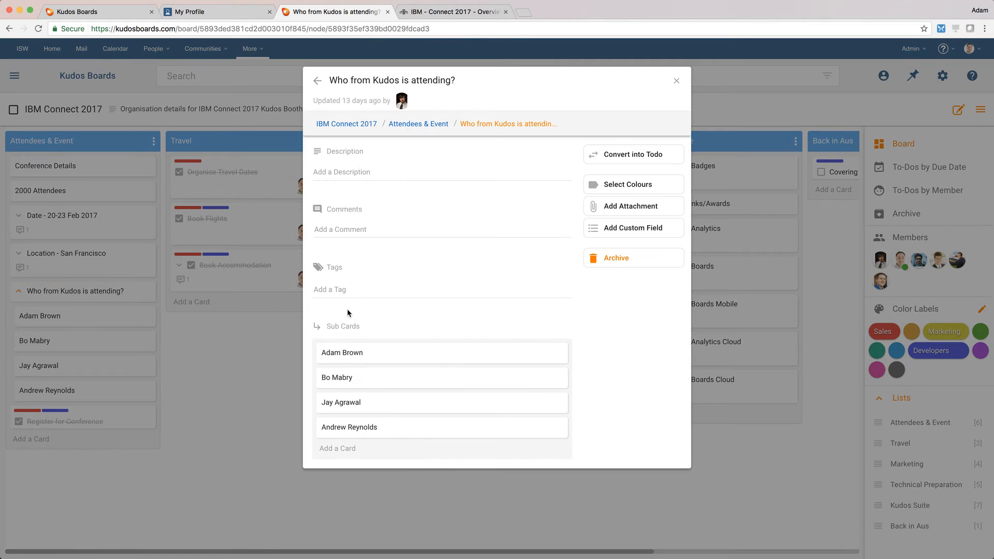
pyautogui.click(337, 449)
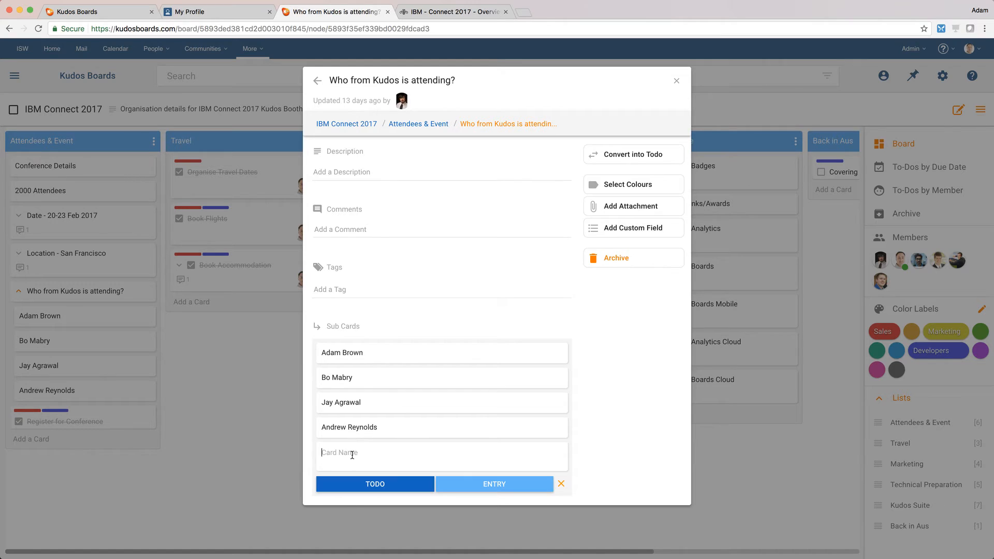
pyautogui.write('Nick Youn')
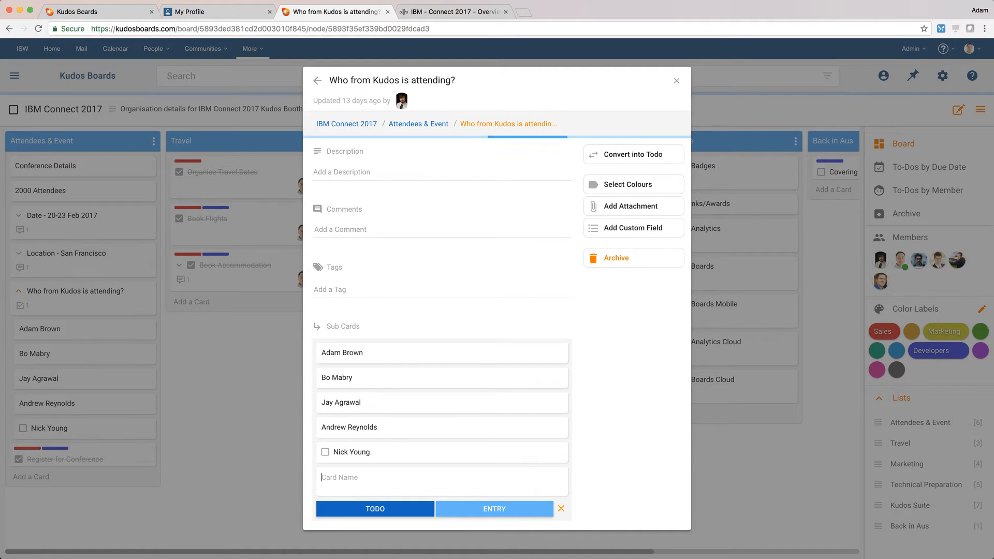
pyautogui.click(354, 451)
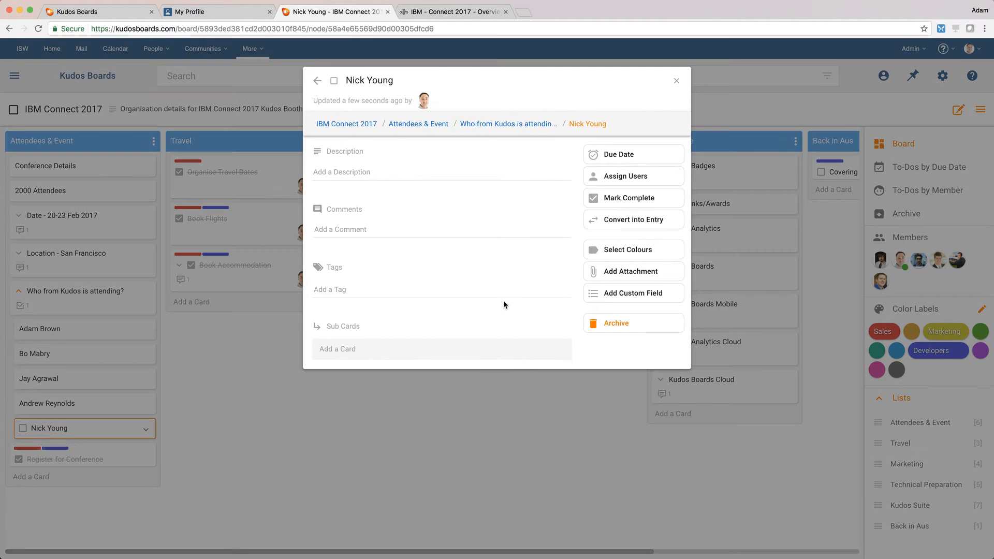
pyautogui.click(629, 197)
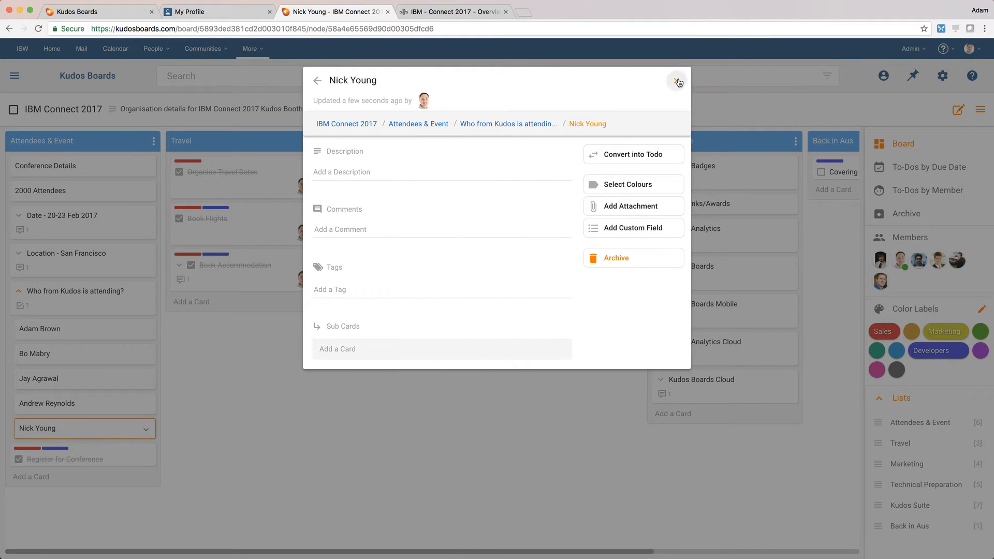
pyautogui.click(678, 81)
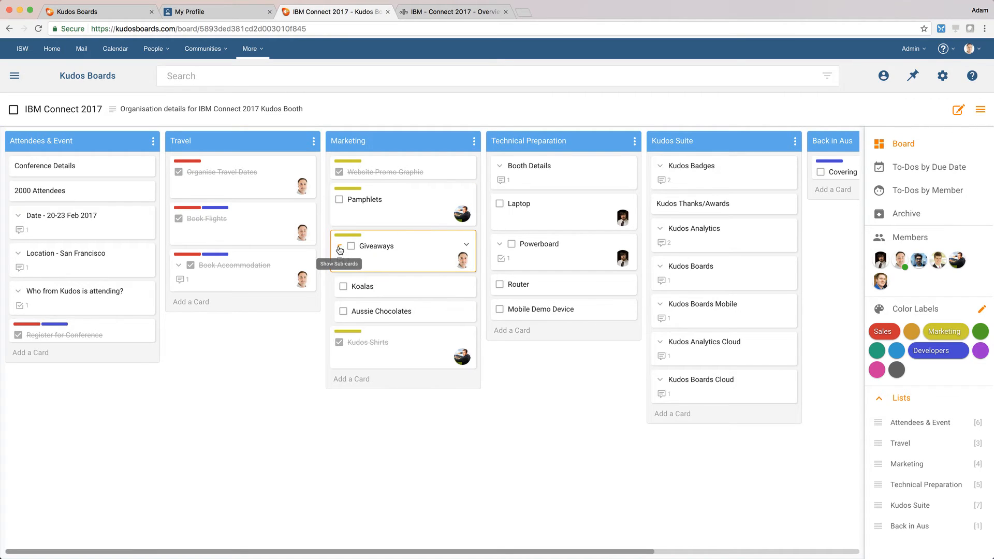
# Expand Giveaways to show its Koalas and Aussie Chocolates sub-cards
pyautogui.click(339, 249)
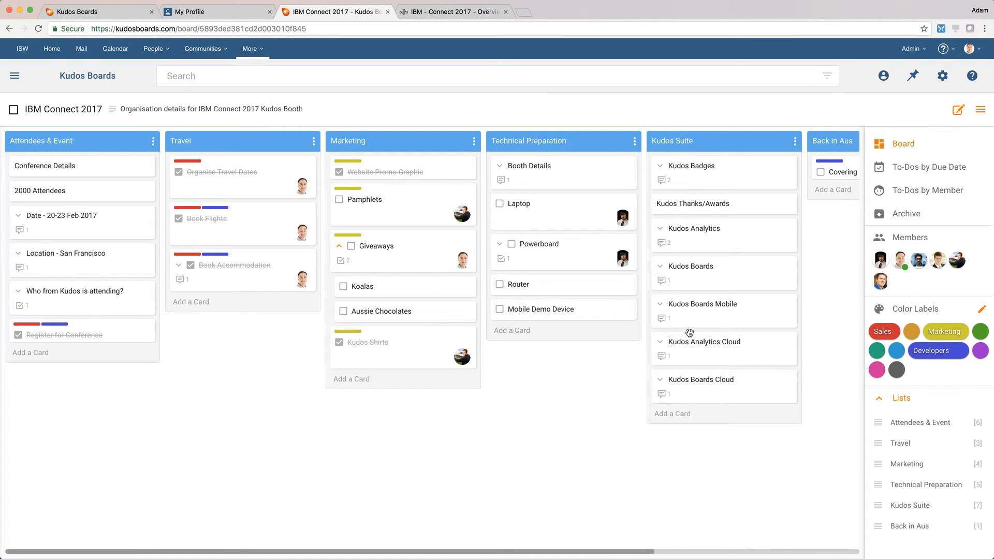
pyautogui.moveTo(880, 259)
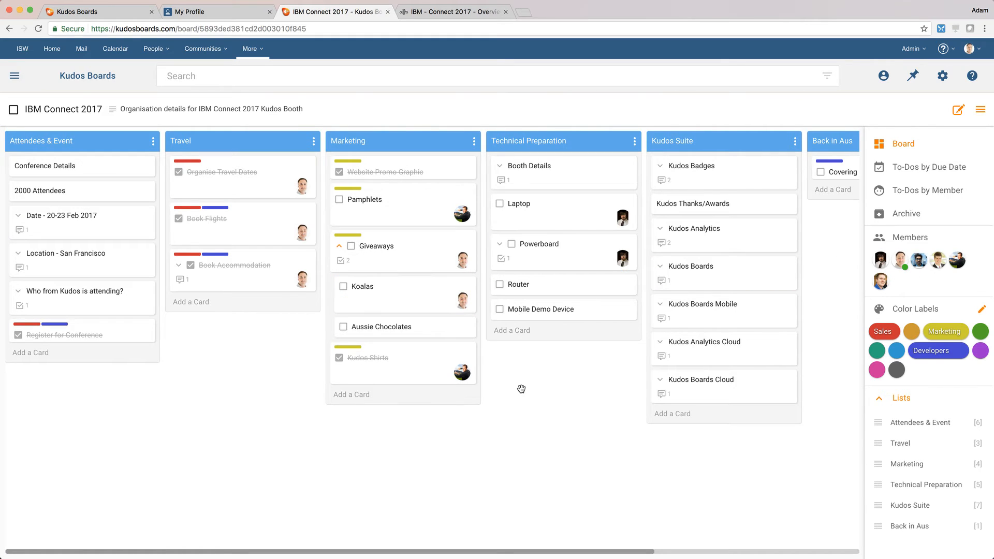
pyautogui.moveTo(530, 390)
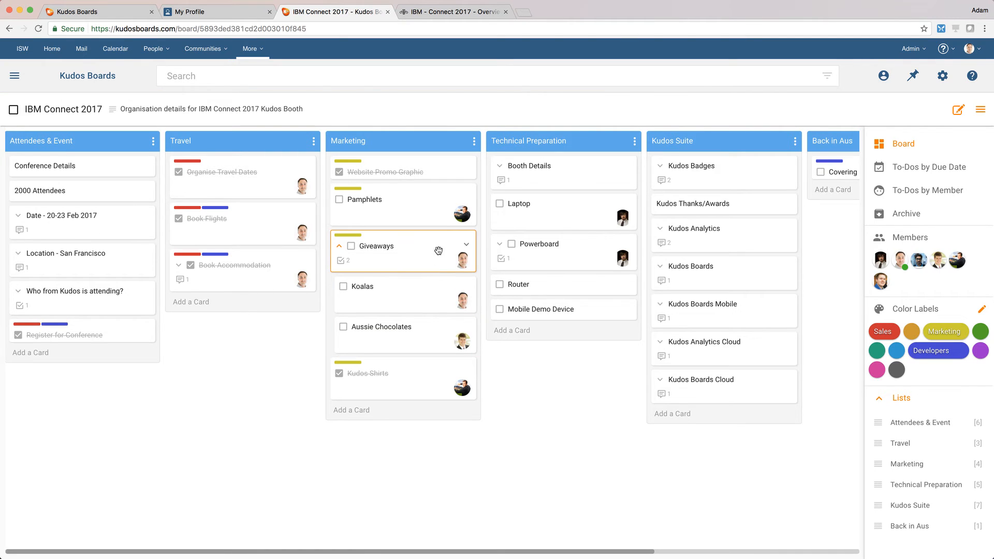
# Add a 'Bose Stereo to give away' sub-card under Giveaways and open it
pyautogui.click(376, 246)
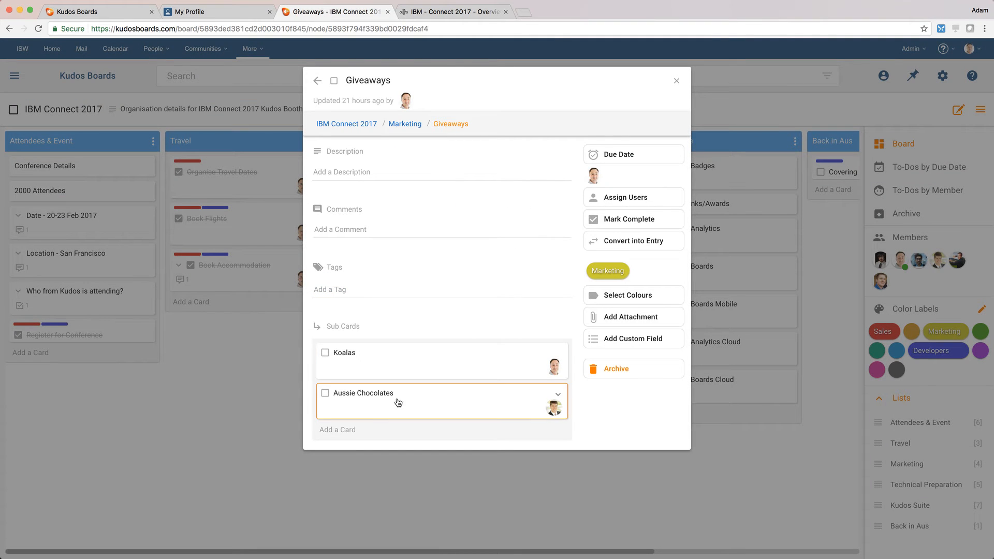
pyautogui.click(337, 430)
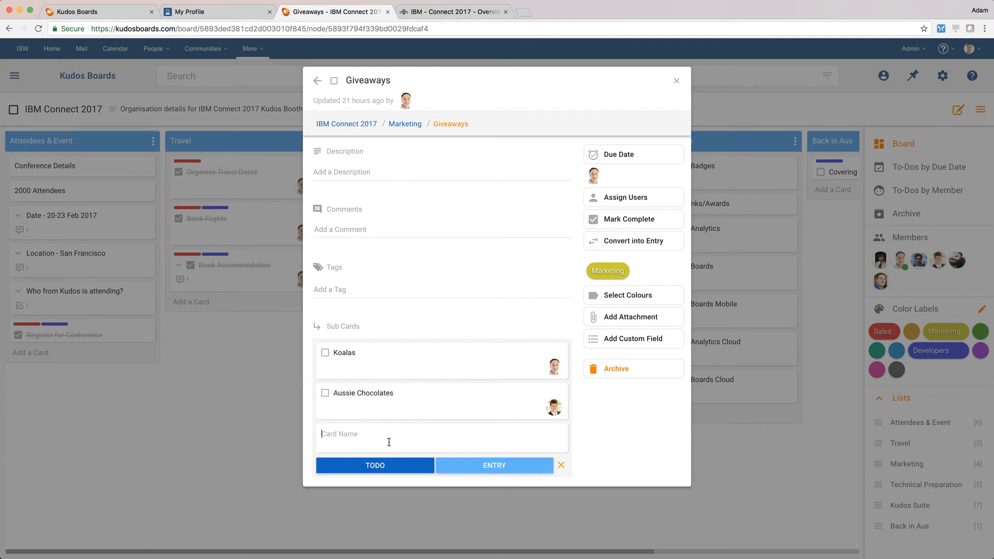
pyautogui.write('Boi')
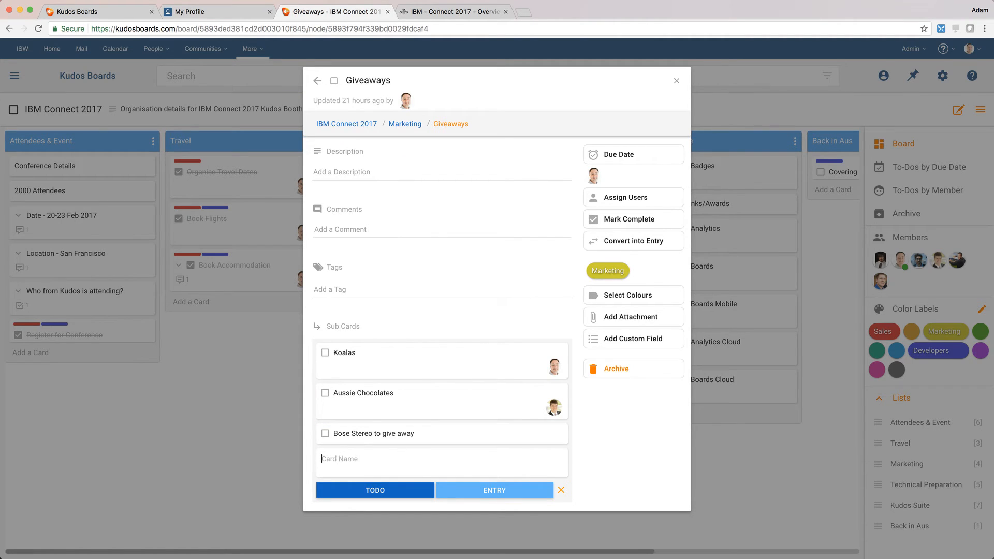
pyautogui.click(375, 433)
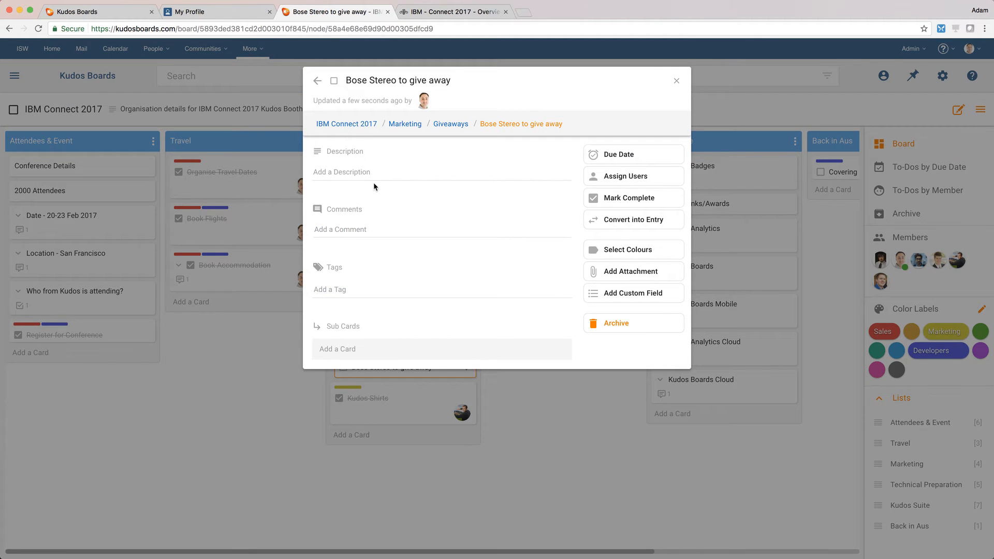
# Save a description asking someone to purchase a giveaway stereo for the trip
pyautogui.write('Bo xa')
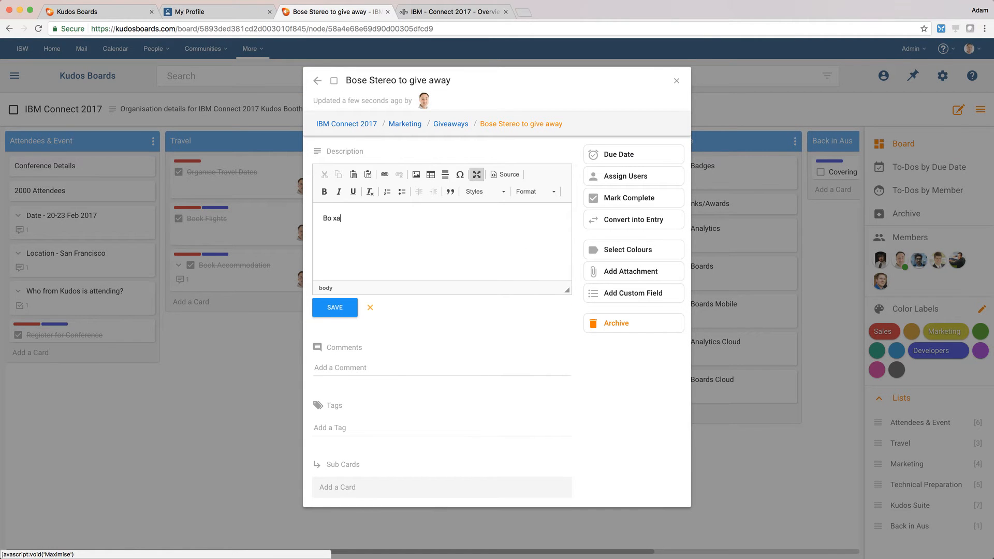
pyautogui.write('can you')
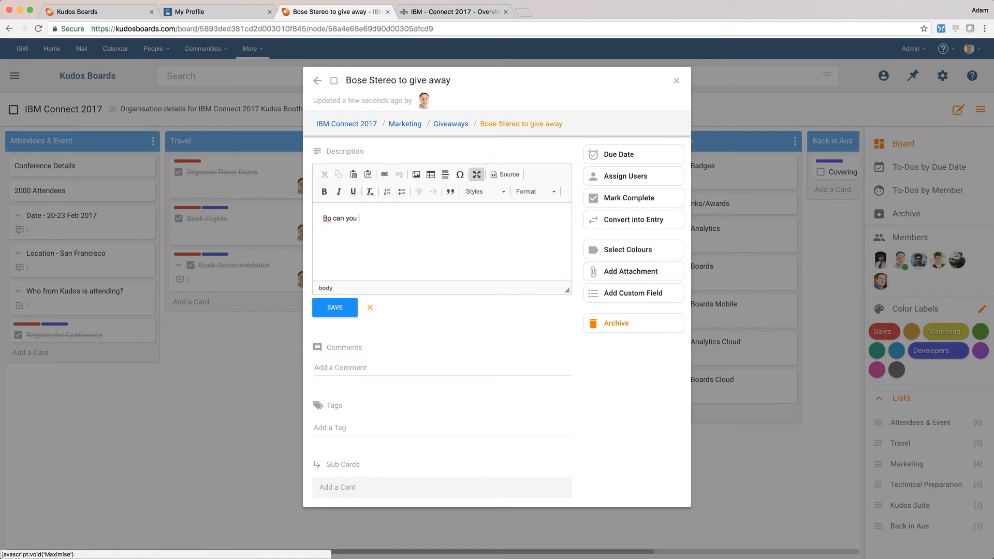
pyautogui.write('please purchase a give a')
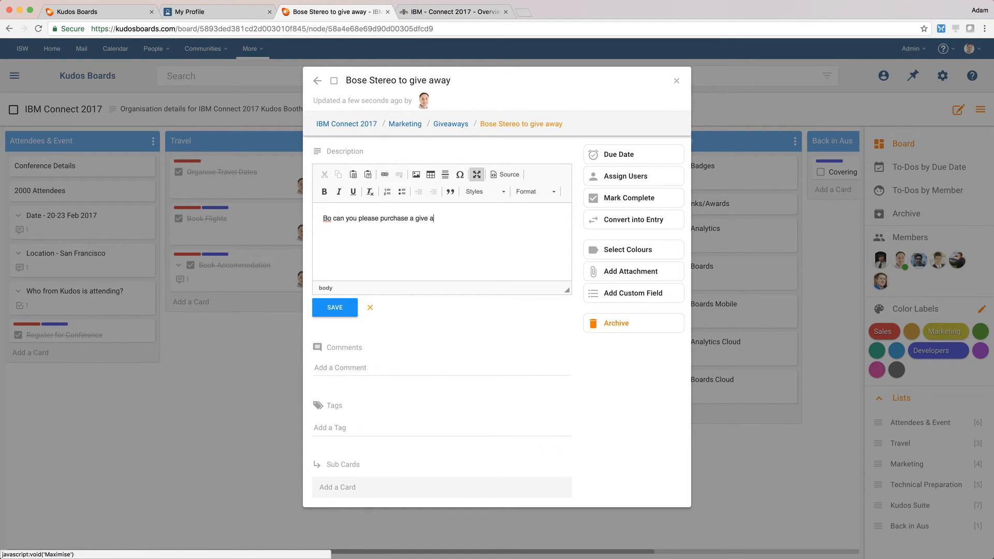
pyautogui.write('stero')
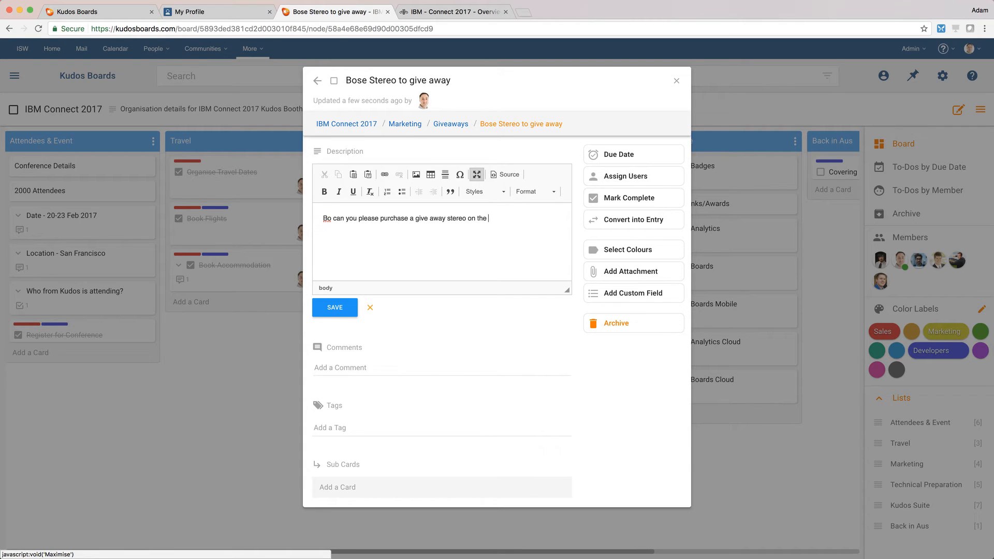
pyautogui.write('trip over!')
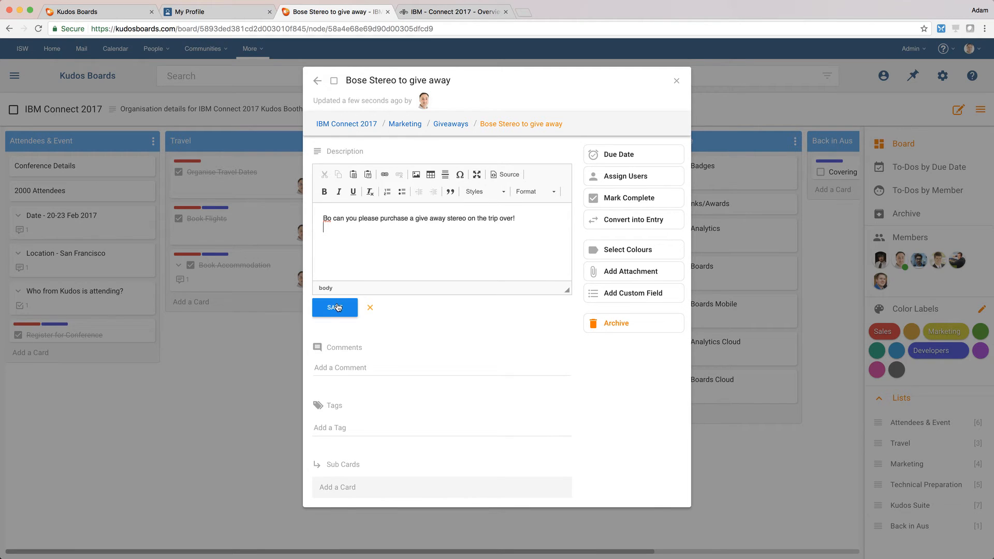
pyautogui.click(335, 307)
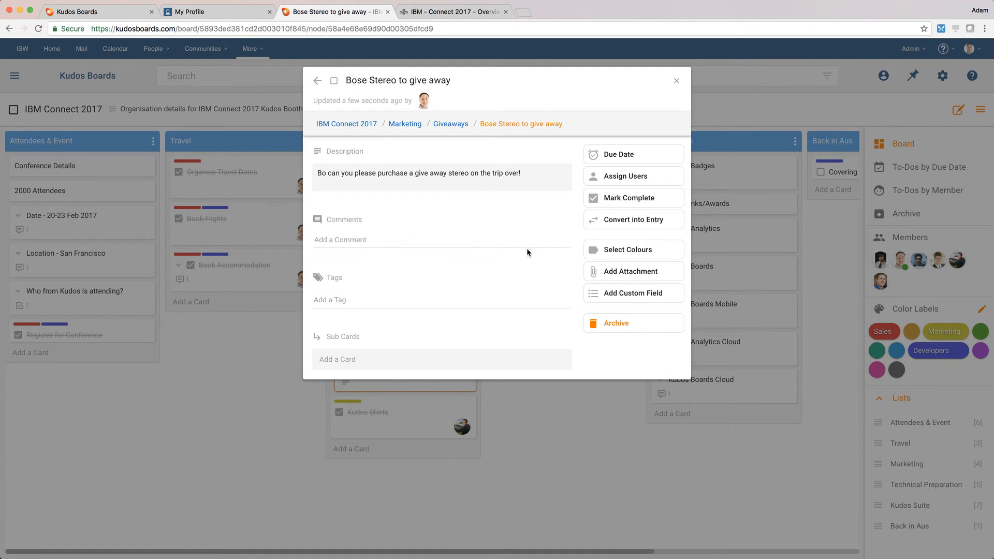
# Rename the green colour label to 'Important!!!' on the stereo card
pyautogui.click(626, 249)
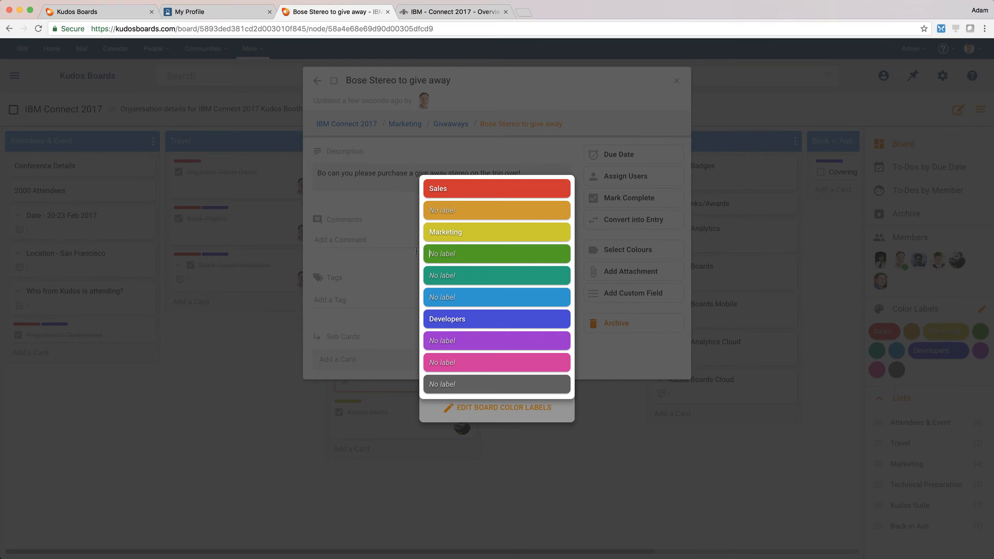
pyautogui.write('Importnat')
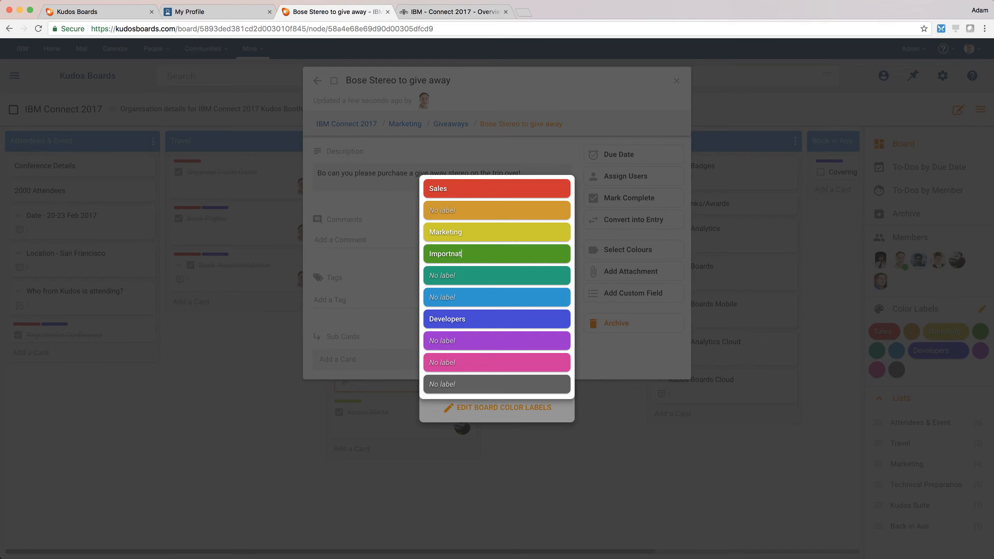
pyautogui.write('Important!!!!')
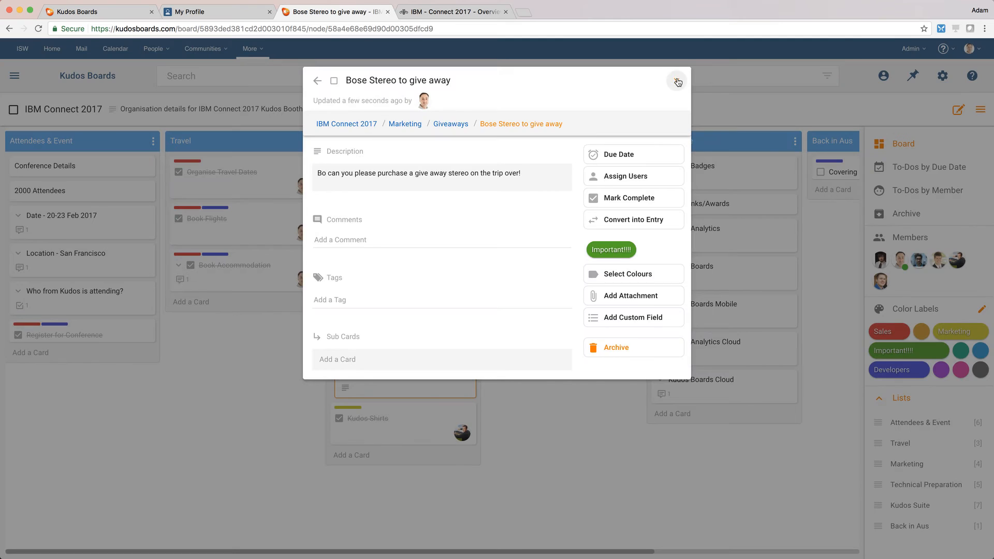
# Close the Bose Stereo card and return to the board
pyautogui.click(678, 81)
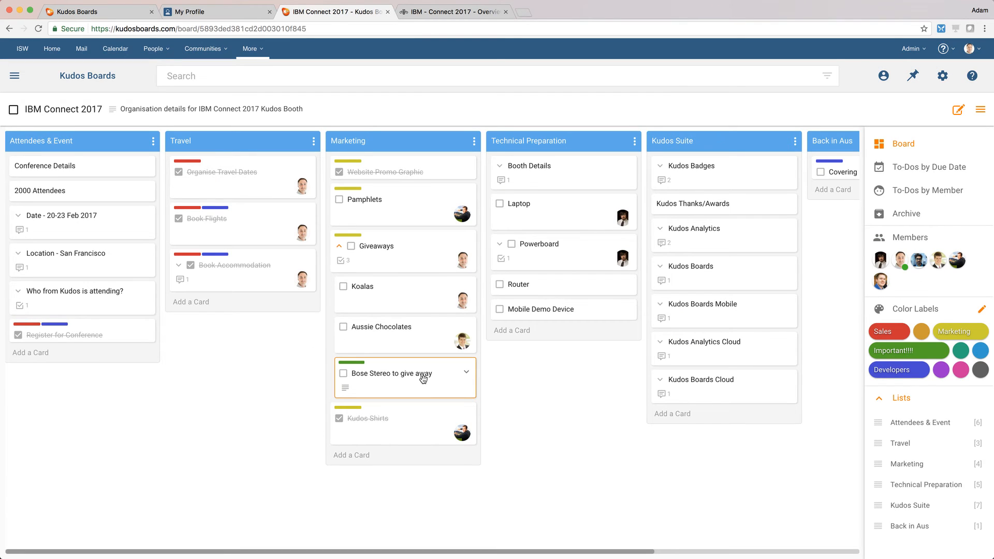
pyautogui.moveTo(903, 291)
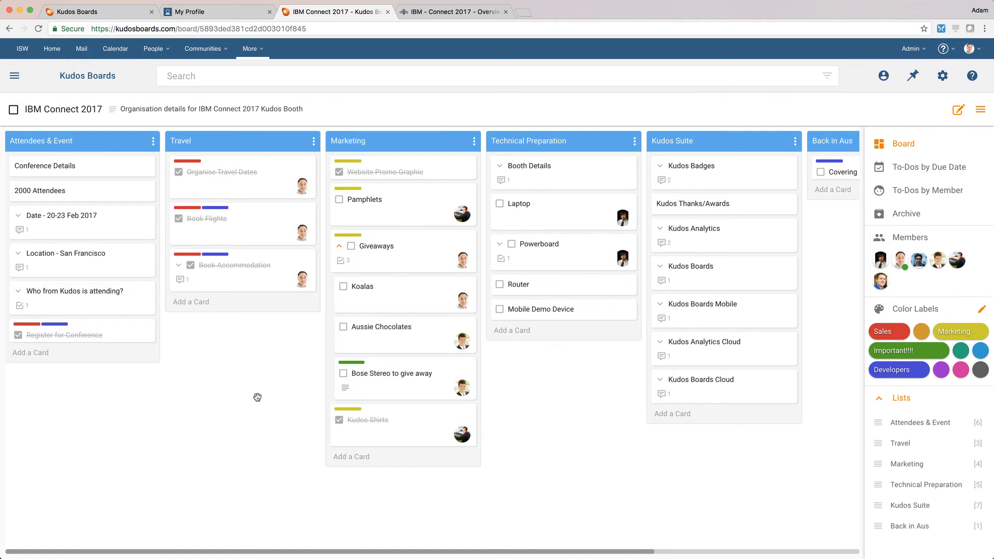
pyautogui.moveTo(542, 223)
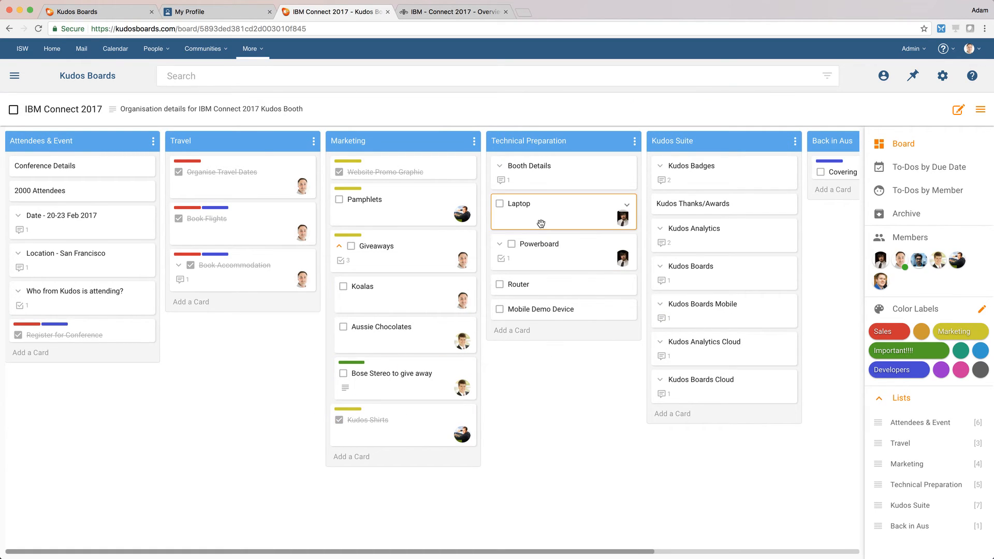
pyautogui.moveTo(560, 214)
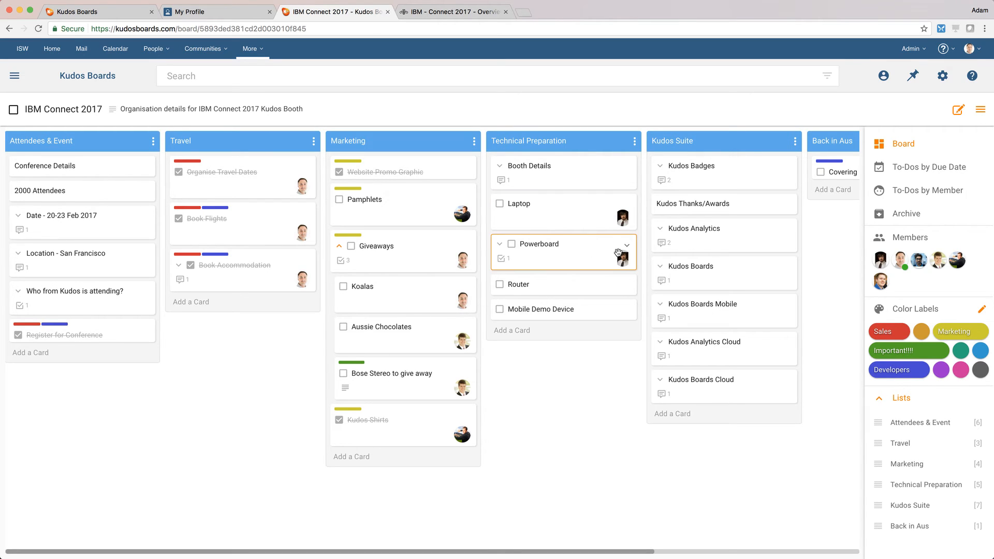
pyautogui.moveTo(880, 259)
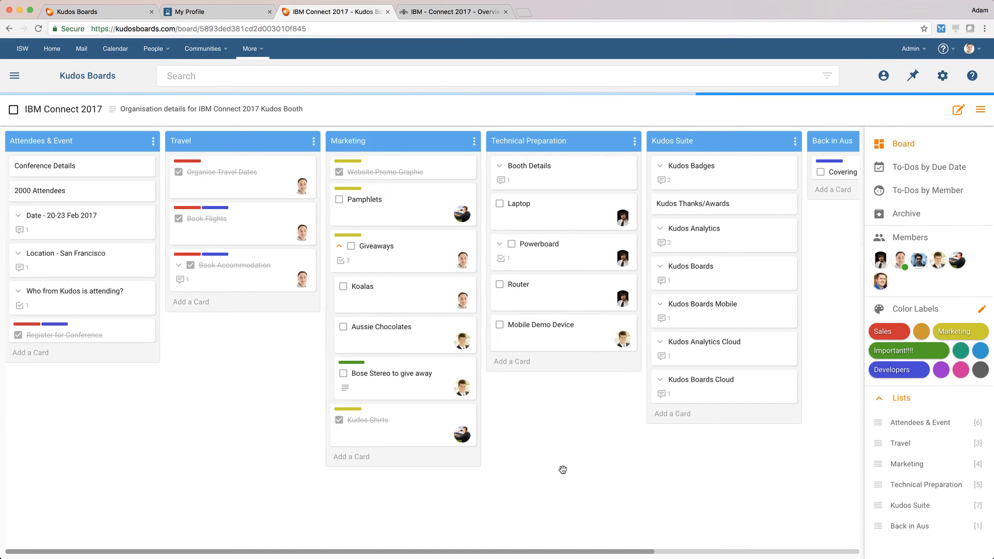
pyautogui.moveTo(547, 443)
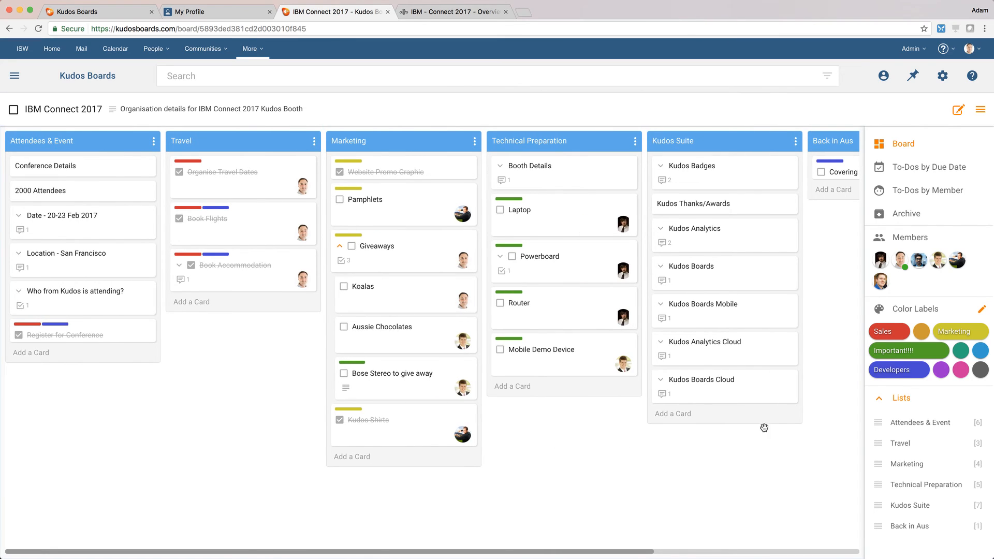
pyautogui.moveTo(824, 429)
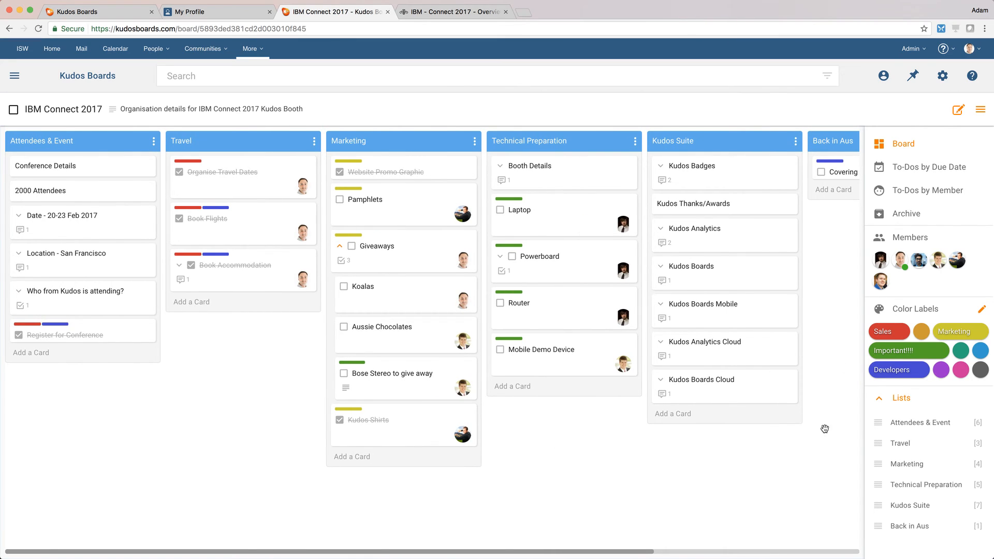
pyautogui.moveTo(830, 304)
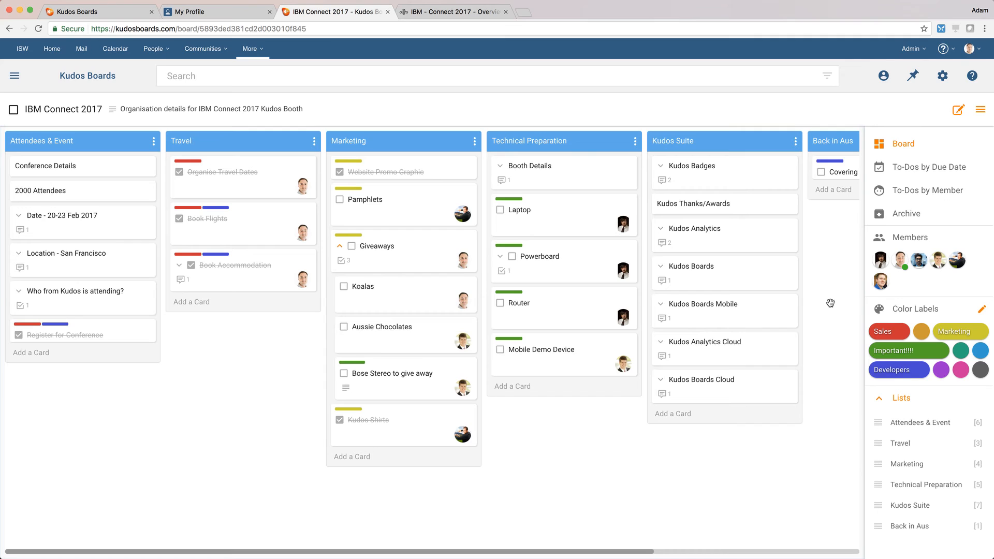
pyautogui.moveTo(847, 256)
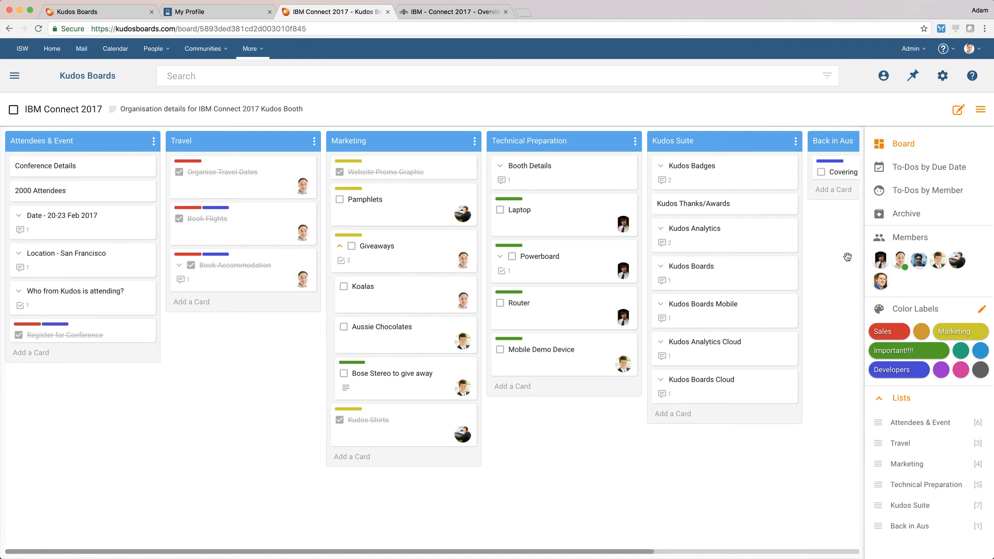
pyautogui.click(926, 190)
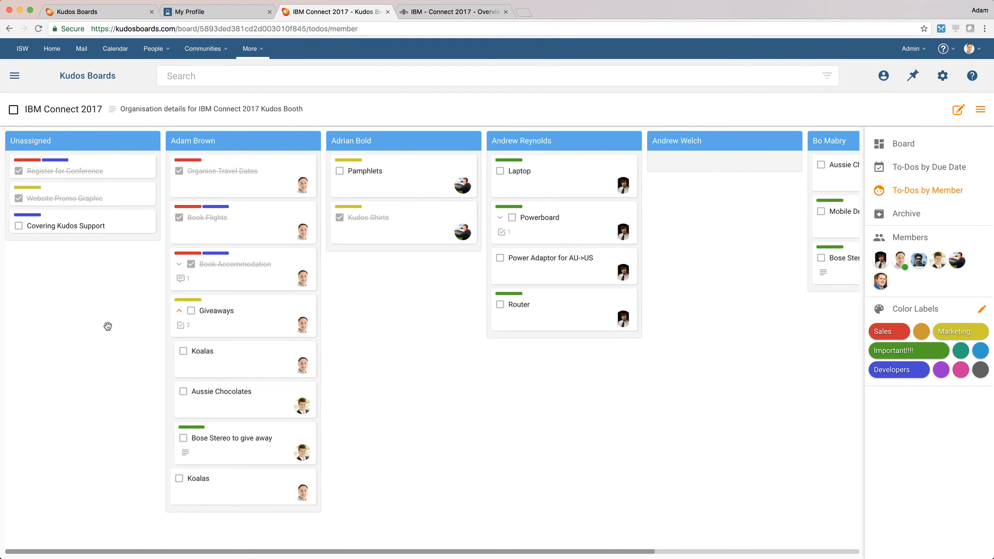
pyautogui.click(75, 225)
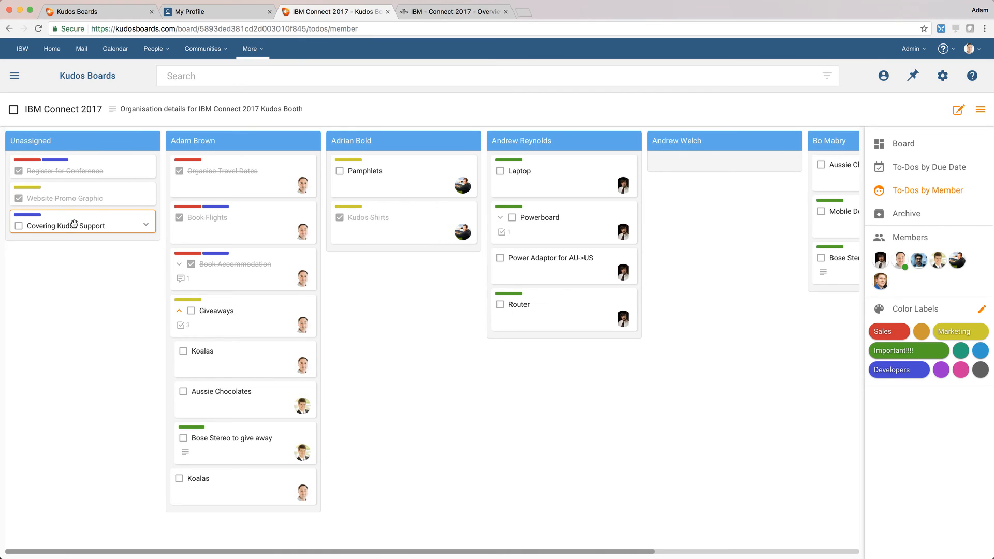
pyautogui.moveTo(82, 225); pyautogui.dragTo(723, 155)
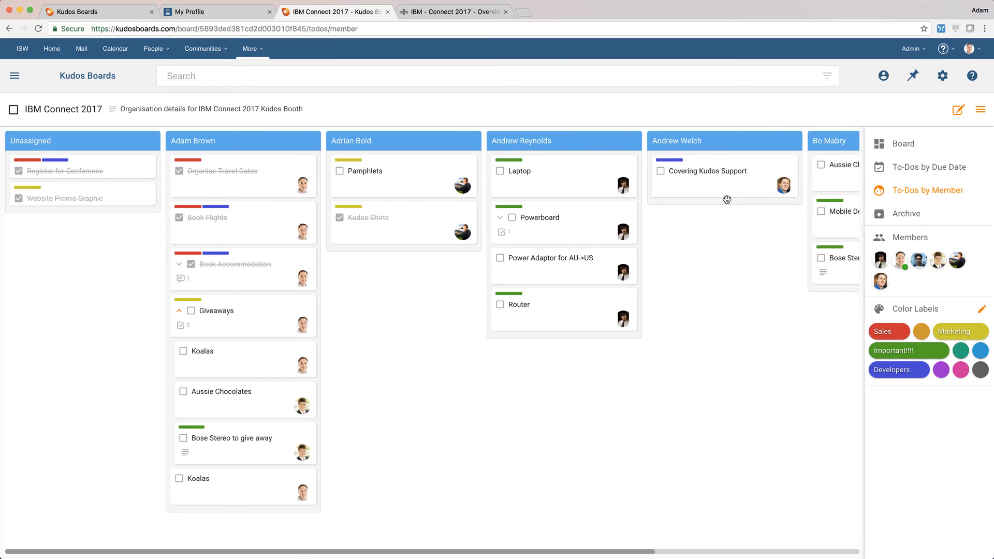
pyautogui.moveTo(117, 220)
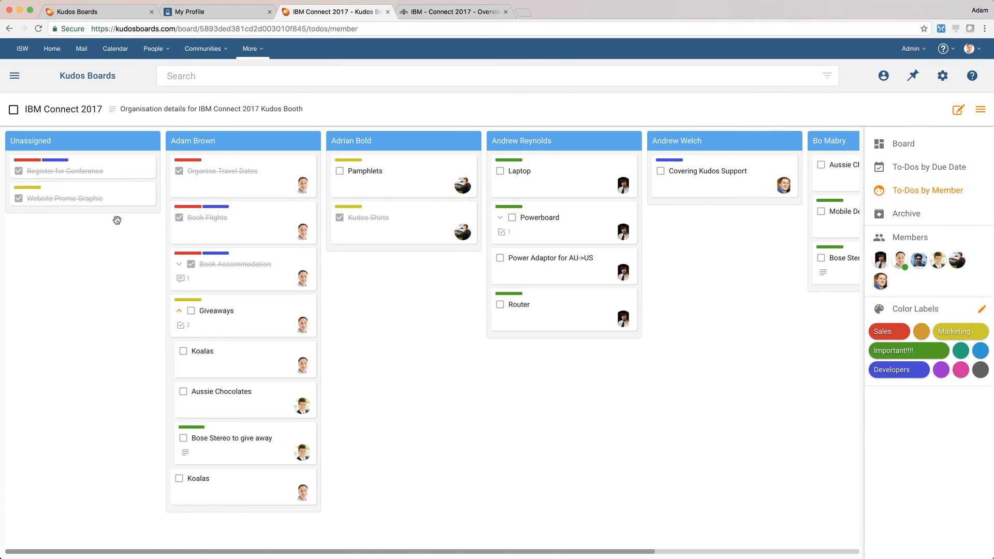
pyautogui.moveTo(900, 144)
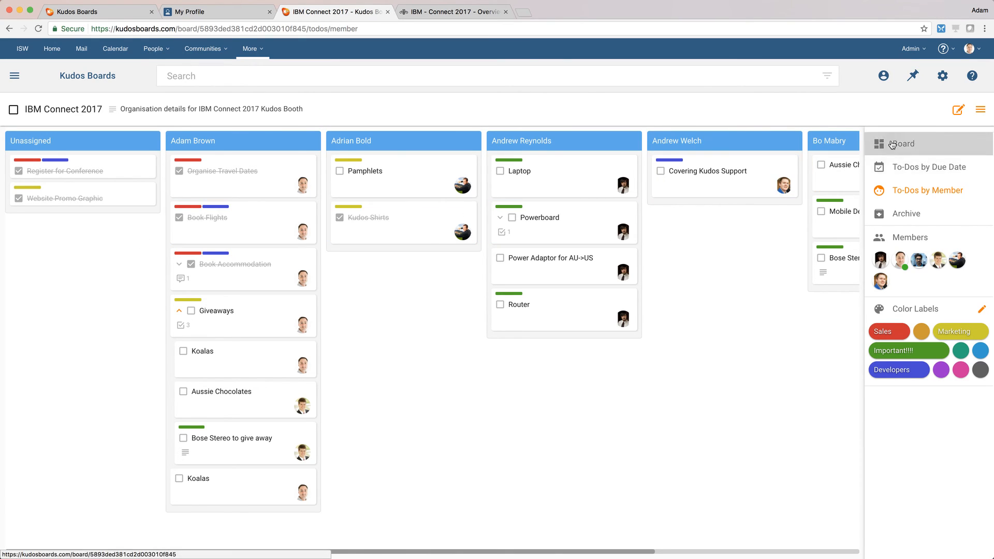
# Return to the board layout, move the Travel list after Kudos Suite, and go to My Boards
pyautogui.click(901, 143)
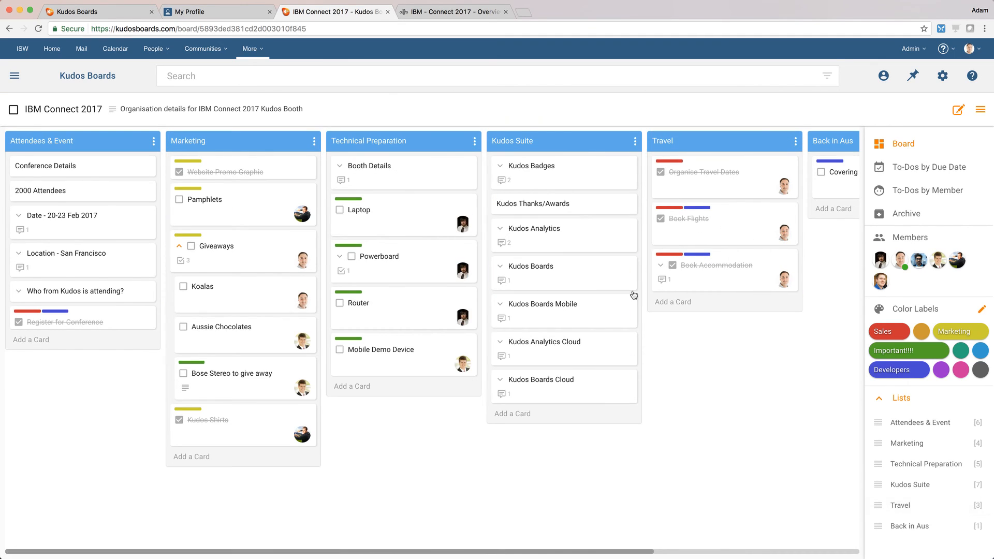
pyautogui.moveTo(745, 304)
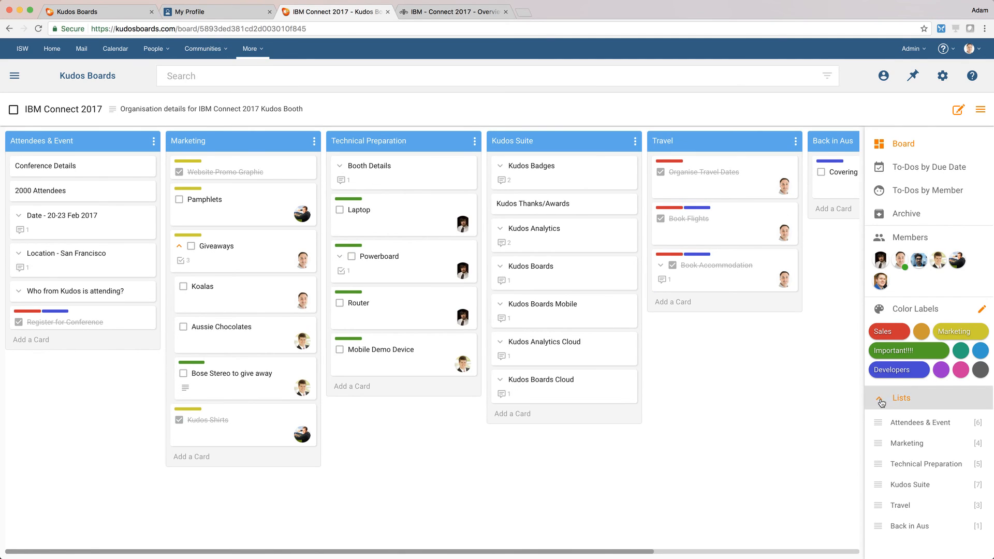
pyautogui.click(898, 397)
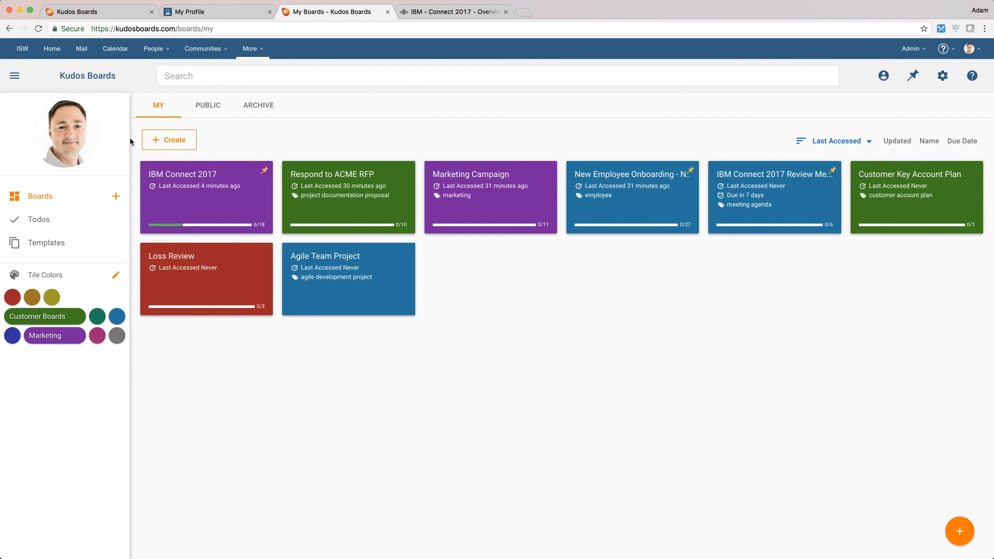
pyautogui.click(45, 242)
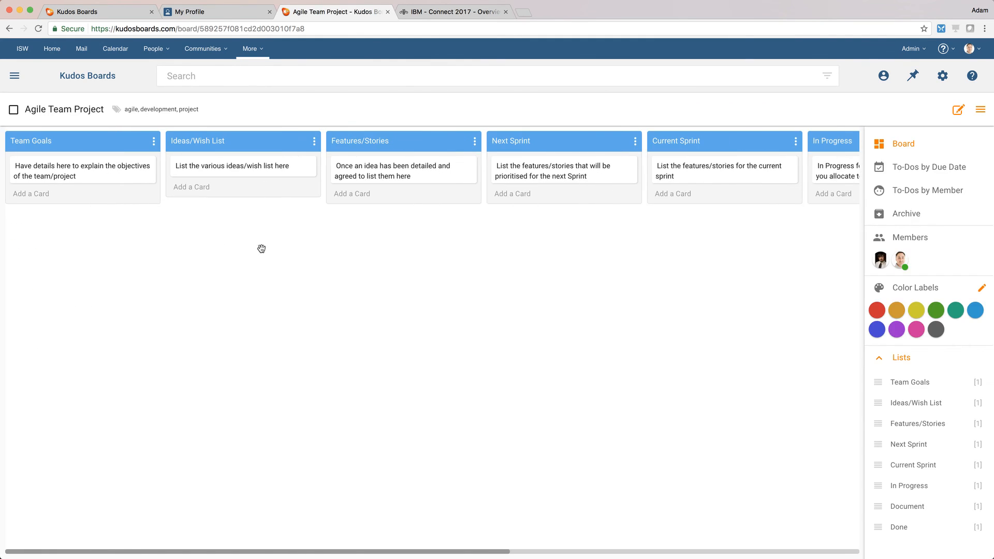
pyautogui.moveTo(99, 203)
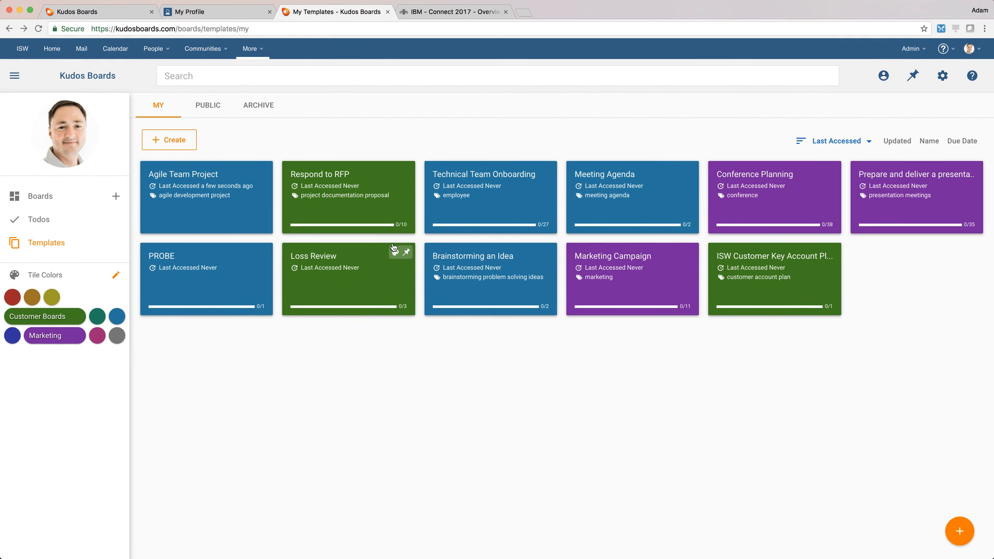
pyautogui.click(319, 173)
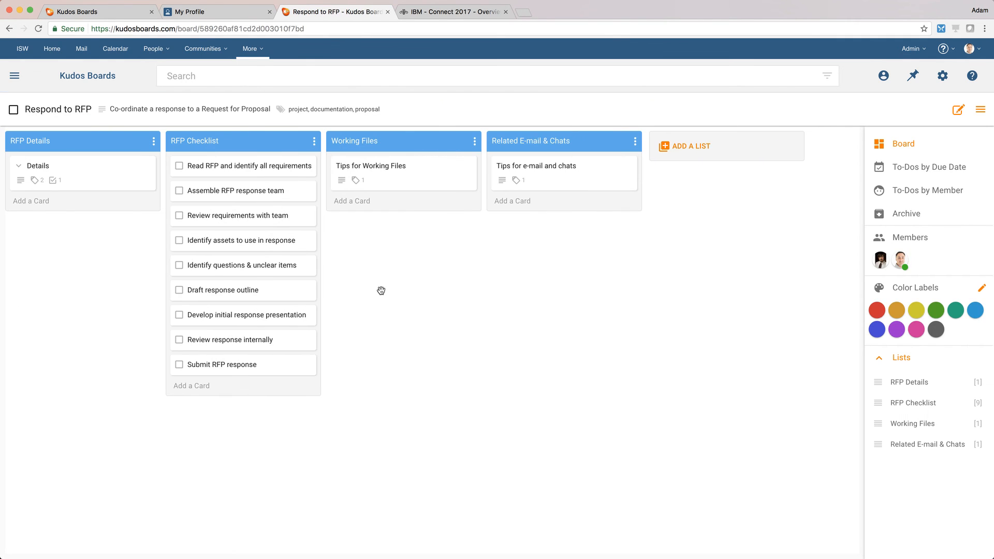
pyautogui.moveTo(361, 353)
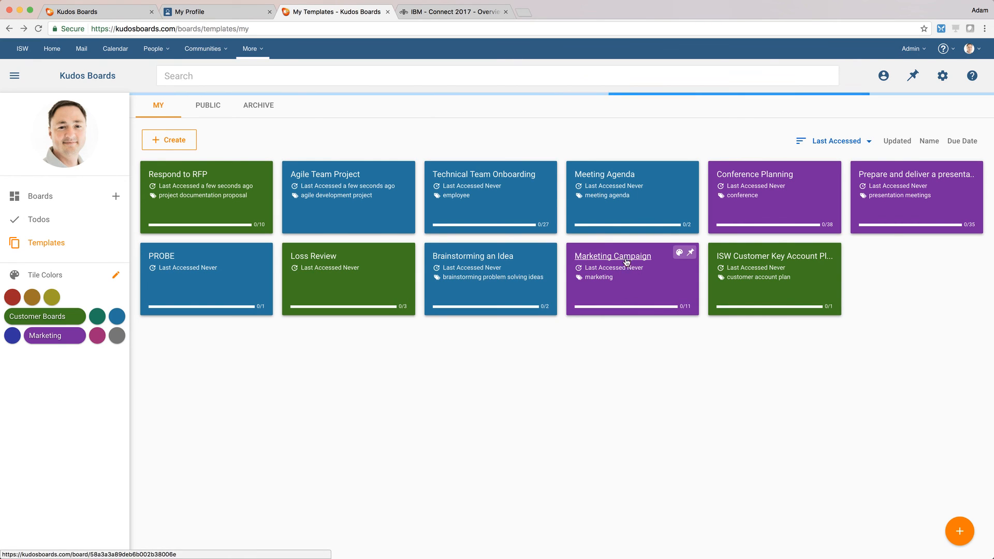
pyautogui.click(612, 256)
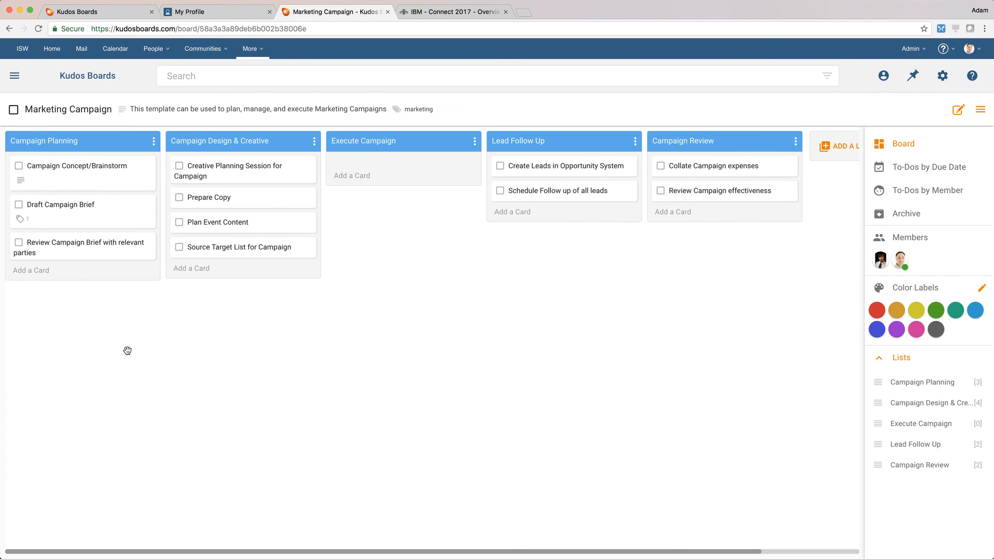
pyautogui.moveTo(541, 234)
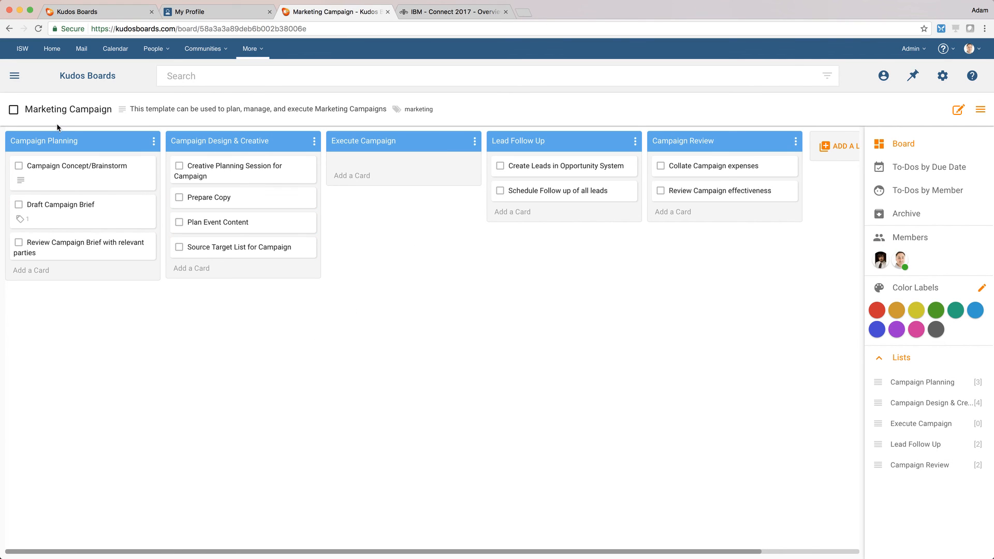
pyautogui.click(9, 28)
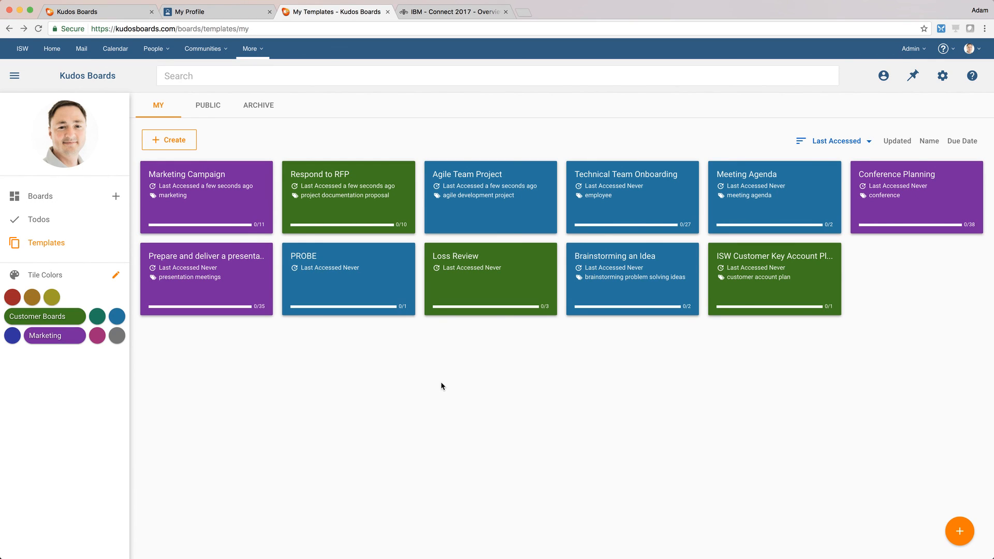
pyautogui.moveTo(206, 256)
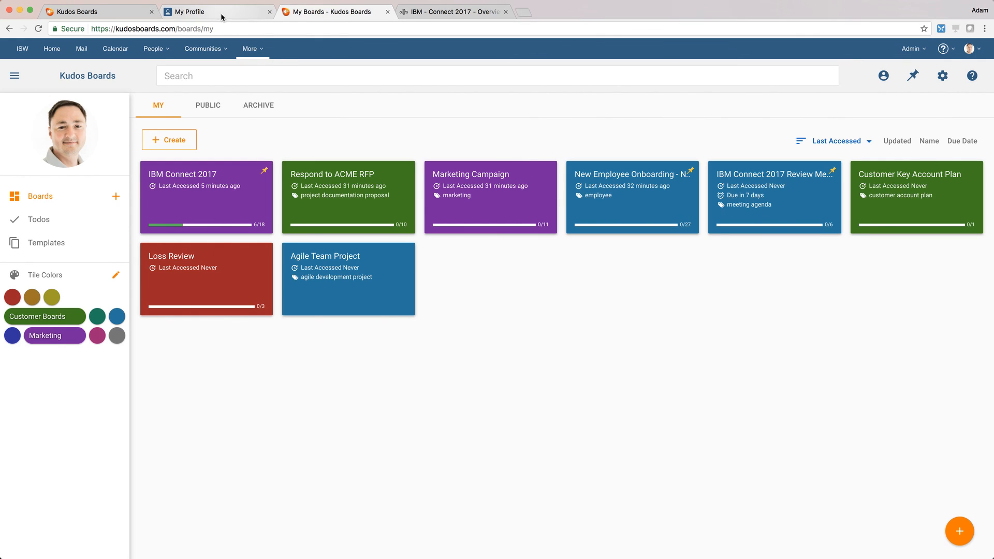
pyautogui.moveTo(217, 11)
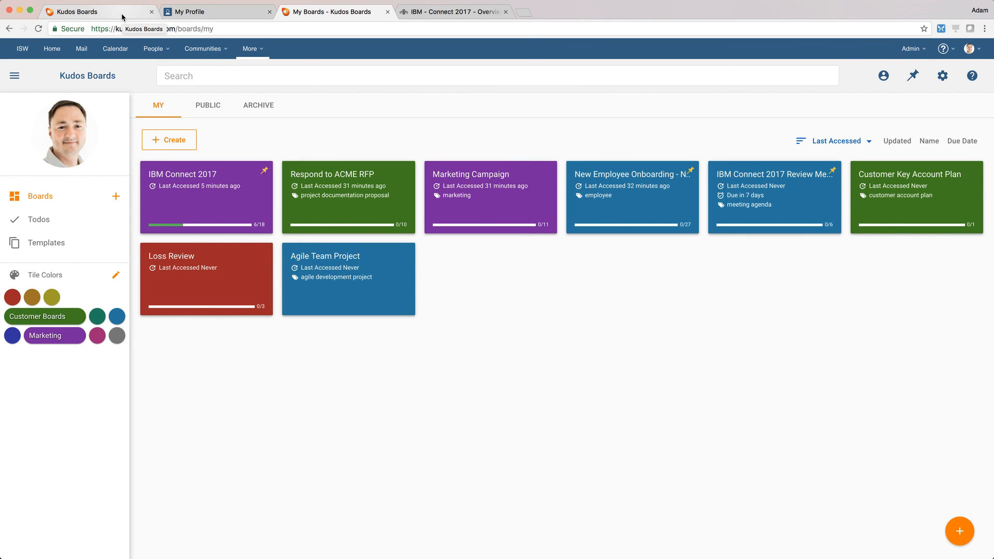
# Switch to the first Kudos Boards browser tab showing info.kudosboards.com
pyautogui.click(98, 12)
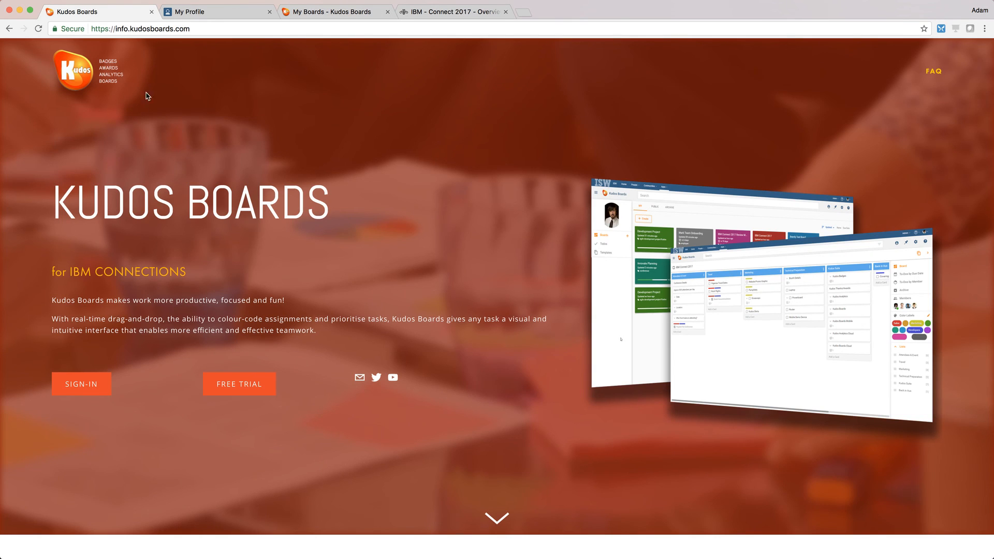
pyautogui.moveTo(301, 107)
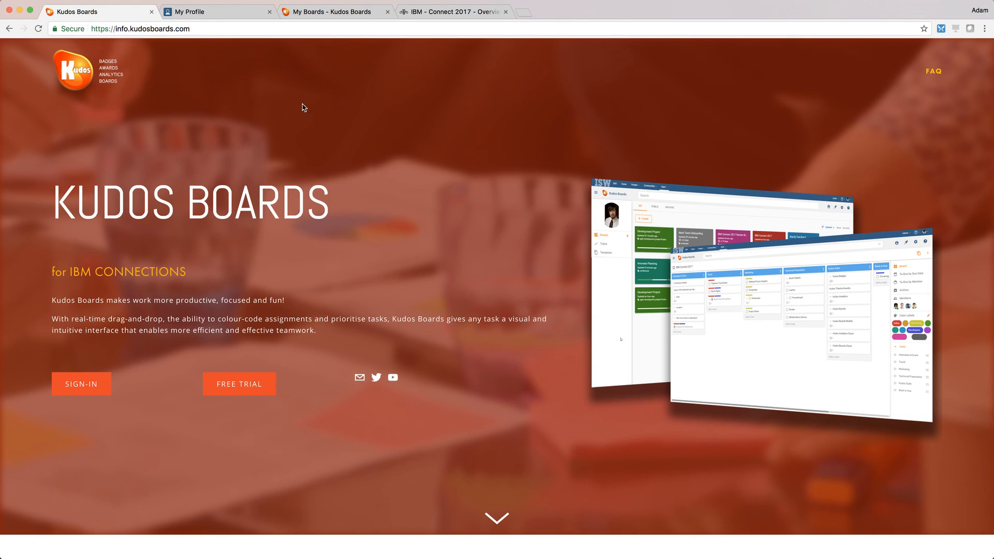